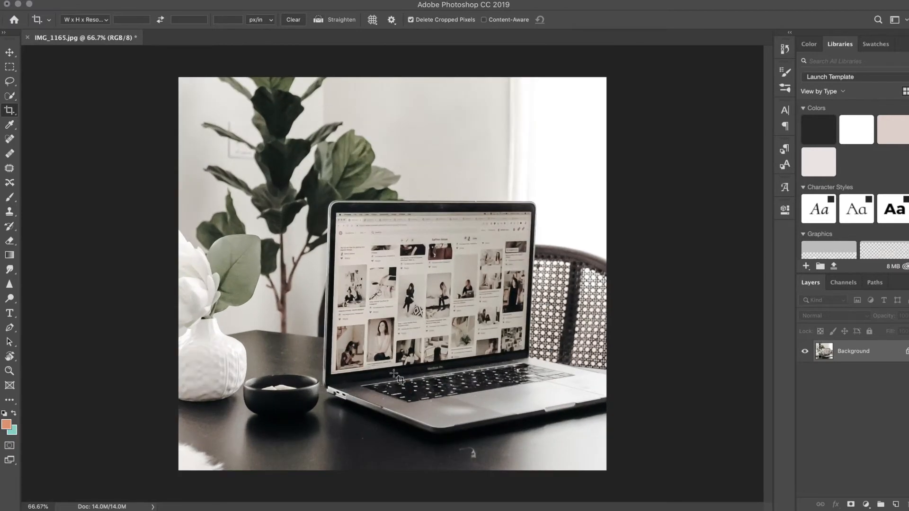
mouse_move(441, 368)
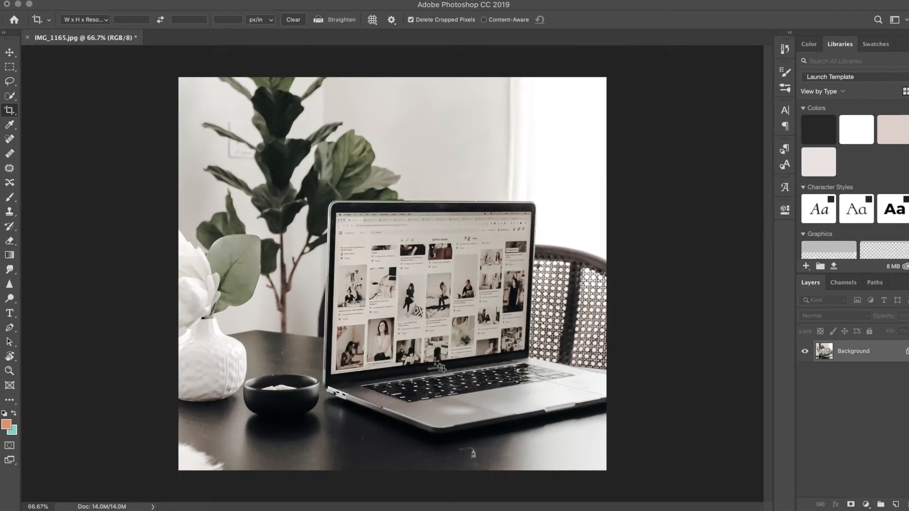
mouse_move(356, 220)
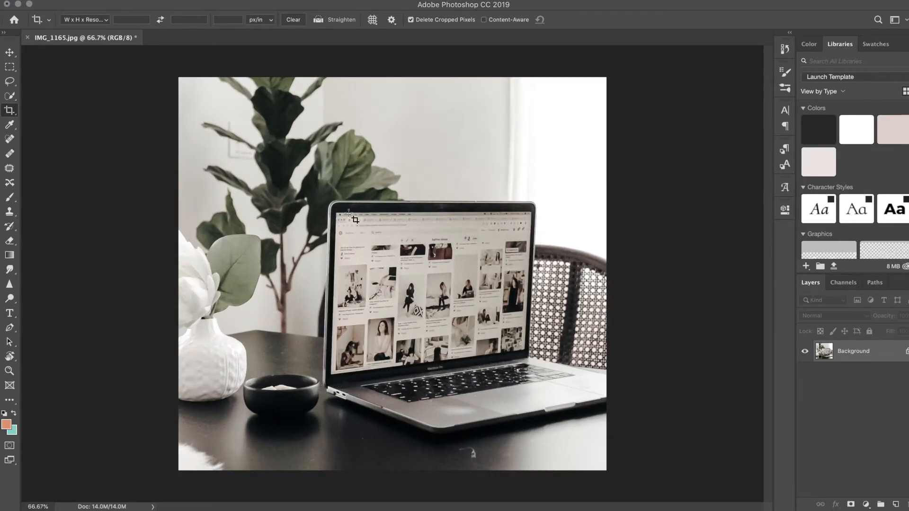
mouse_move(411, 319)
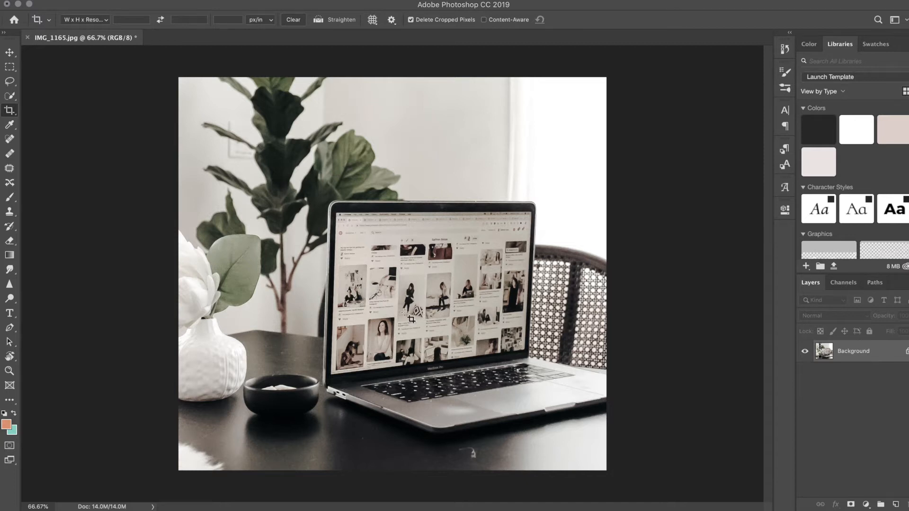
mouse_move(12, 264)
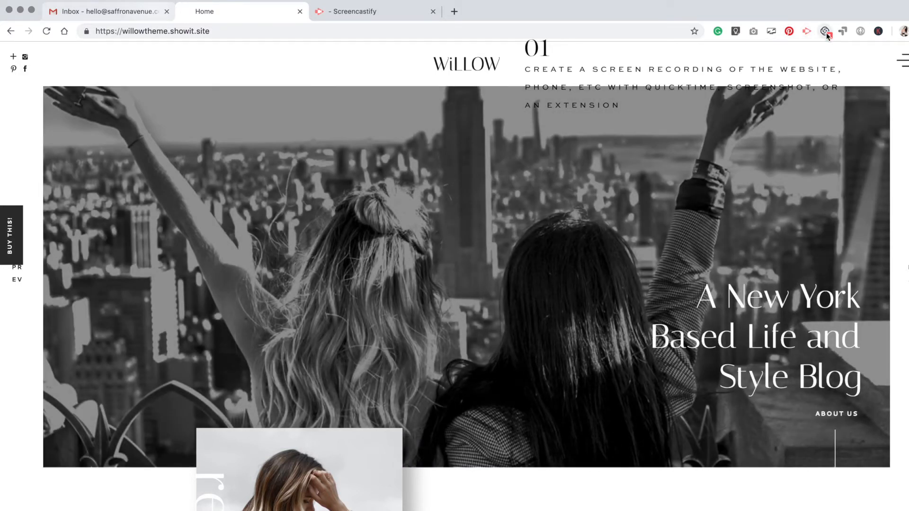
- Start recording the willowtheme.showit.site tab and scroll the homepage from the hero image down to the quote
click(825, 32)
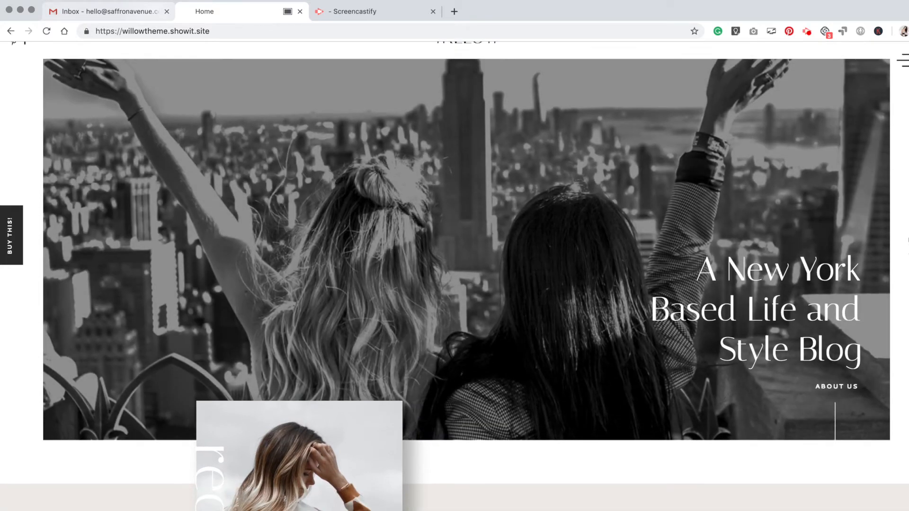
scroll(down, 3)
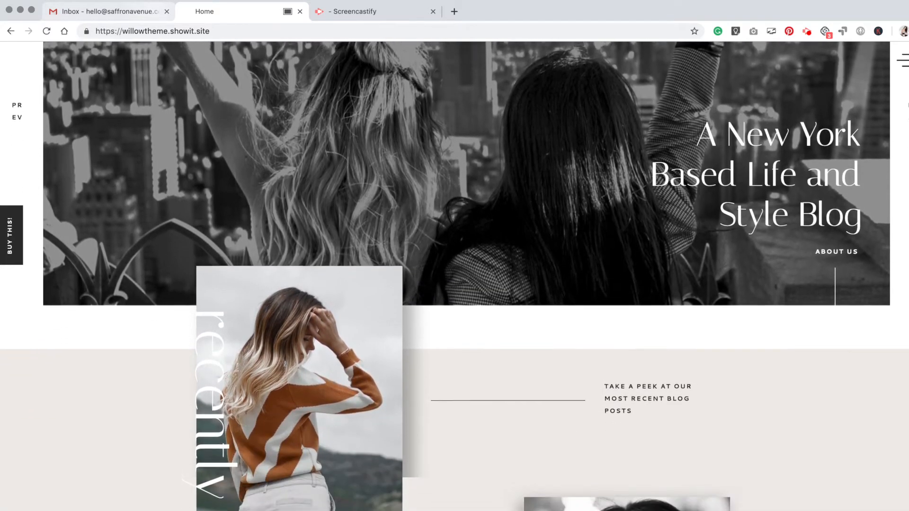
scroll(down, 3)
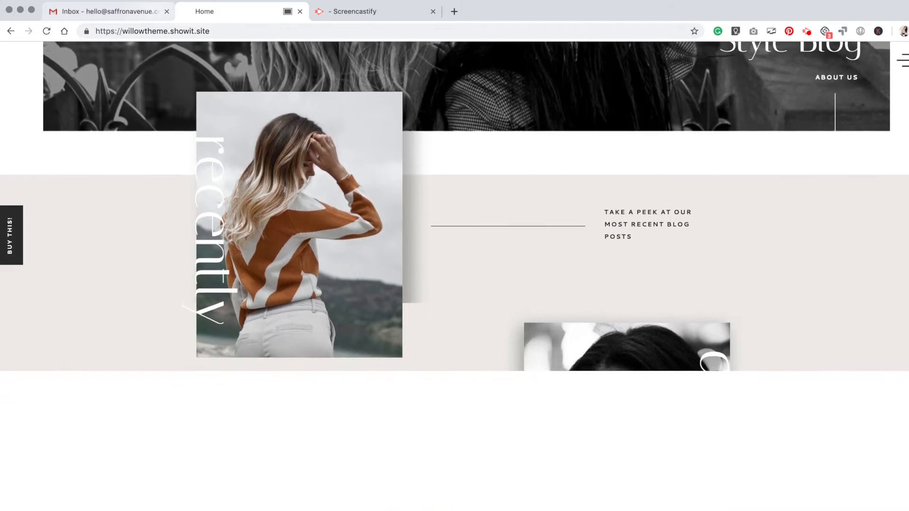
scroll(down, 3)
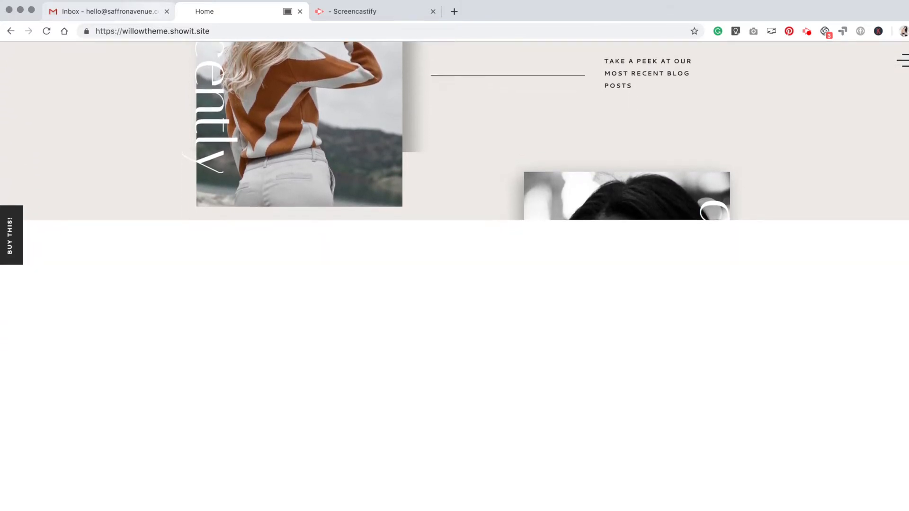
scroll(down, 3)
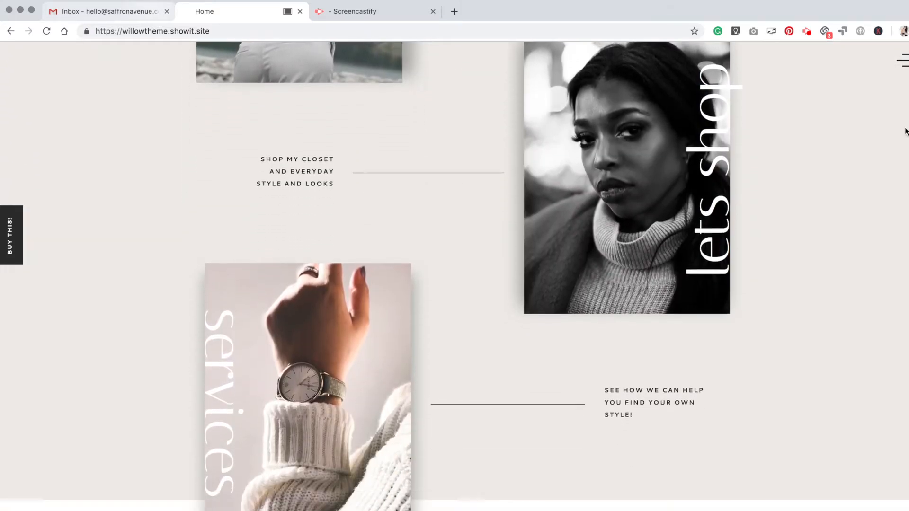
scroll(down, 3)
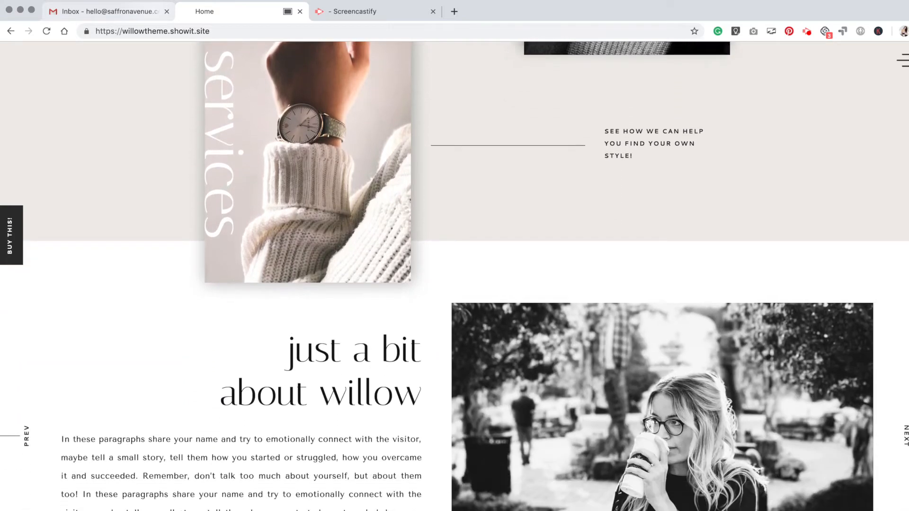
scroll(down, 3)
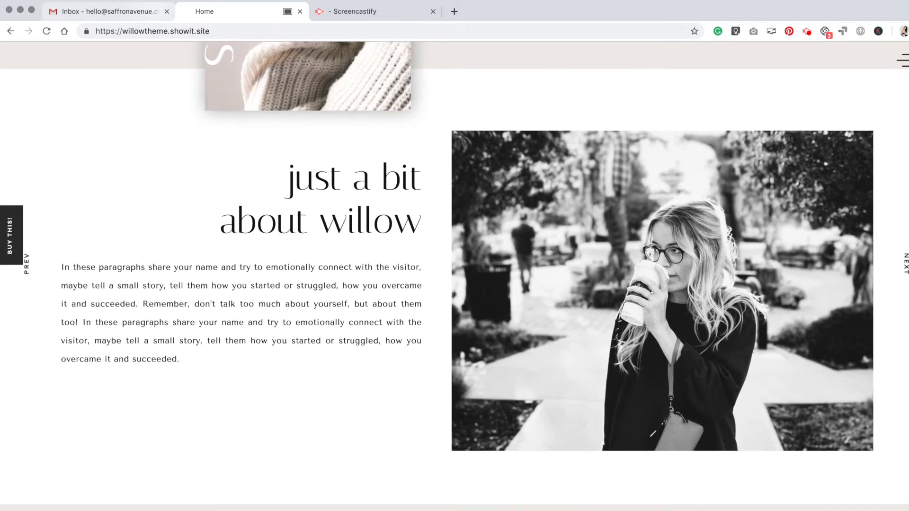
scroll(down, 3)
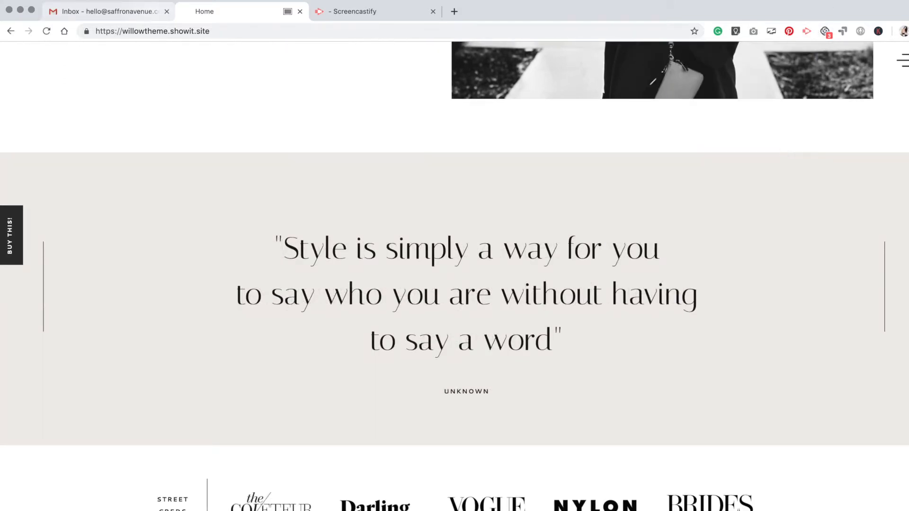
- Stop the recording, save it to disk and confirm the export, leaving it processing in My Recordings
click(375, 11)
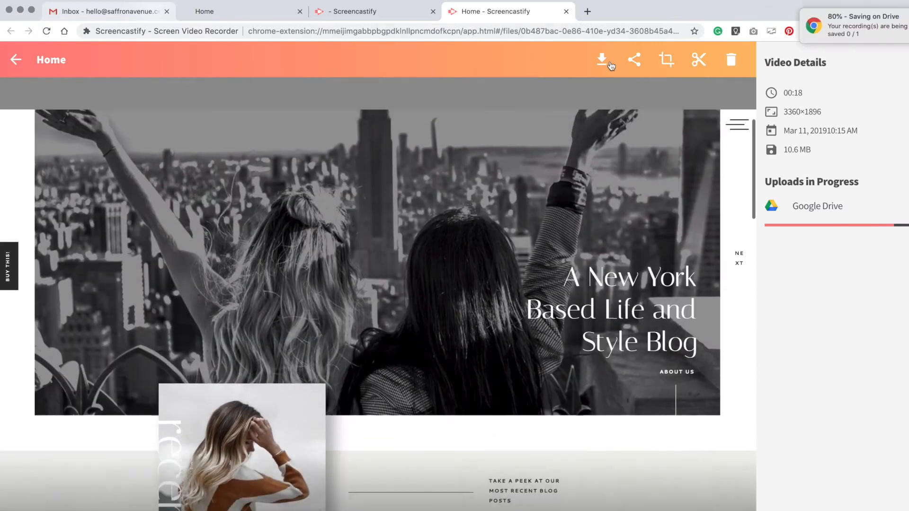
scroll(down, 3)
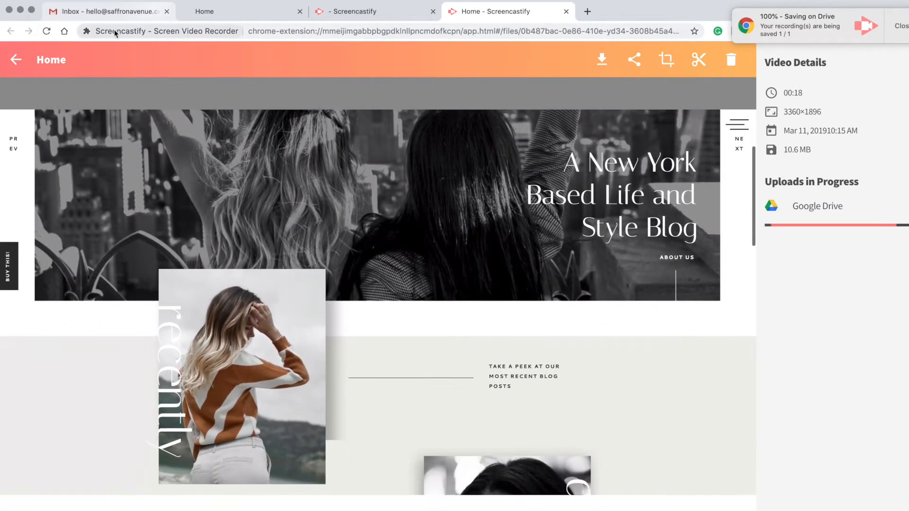
click(16, 60)
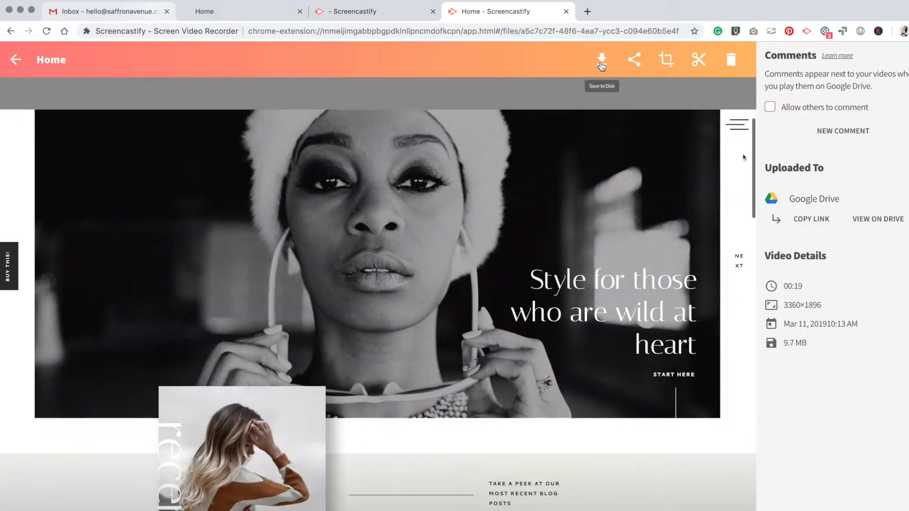
click(601, 60)
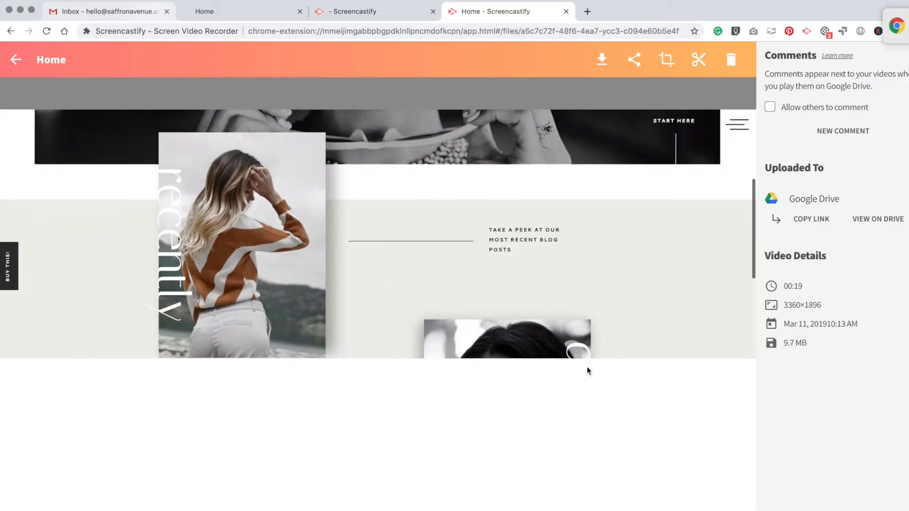
click(16, 60)
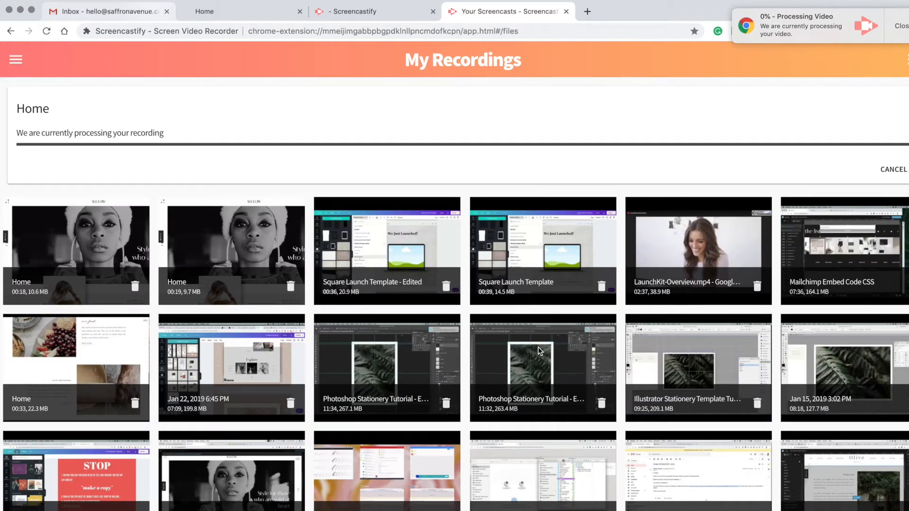
mouse_move(512, 244)
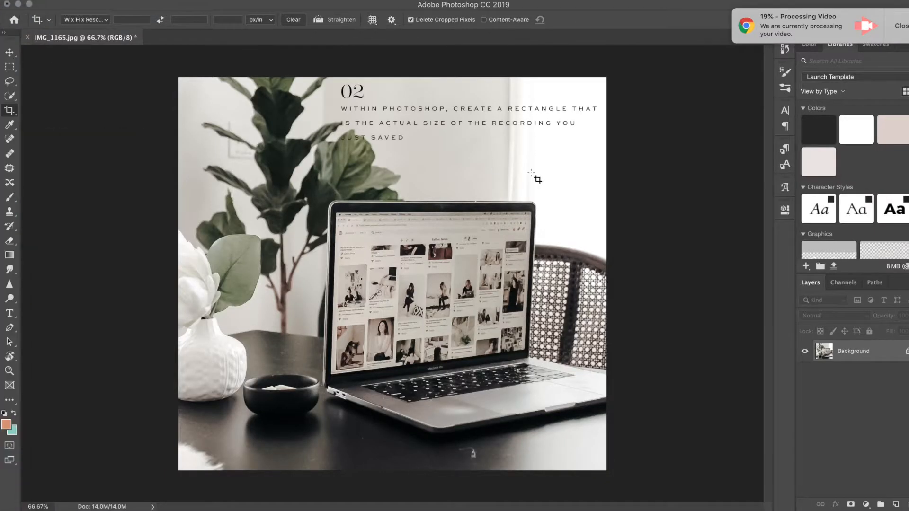
mouse_move(335, 342)
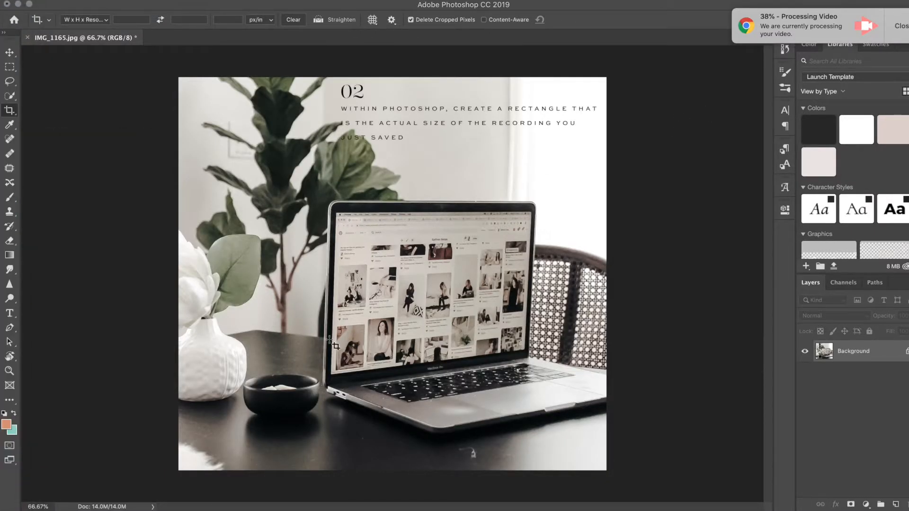
mouse_move(41, 402)
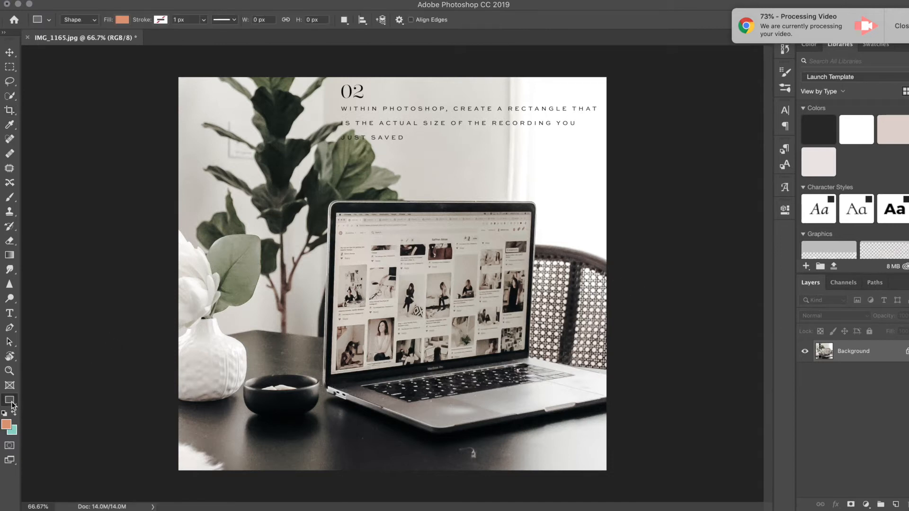
- Create a 1680 × 1050 px Rectangle 1 shape layer over the laptop photo and recolour it dark
click(268, 214)
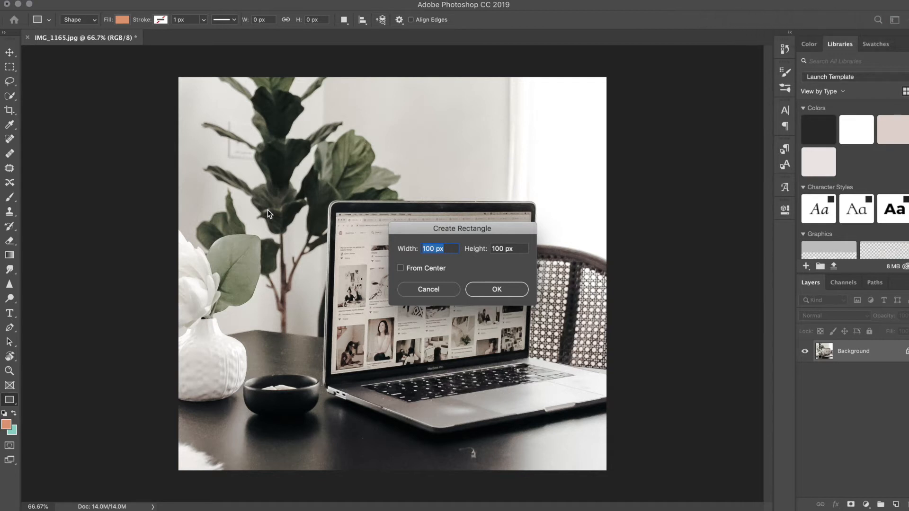
text(1680)
click(509, 249)
text(1050)
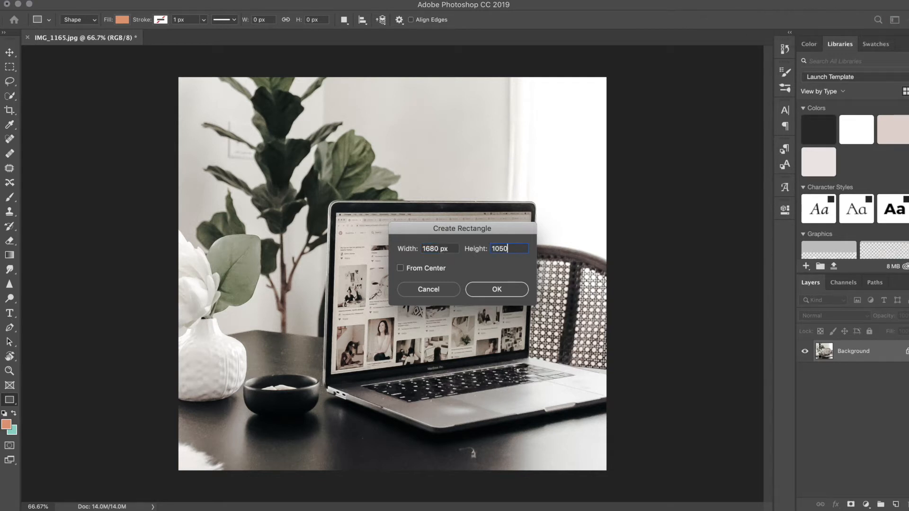
click(496, 289)
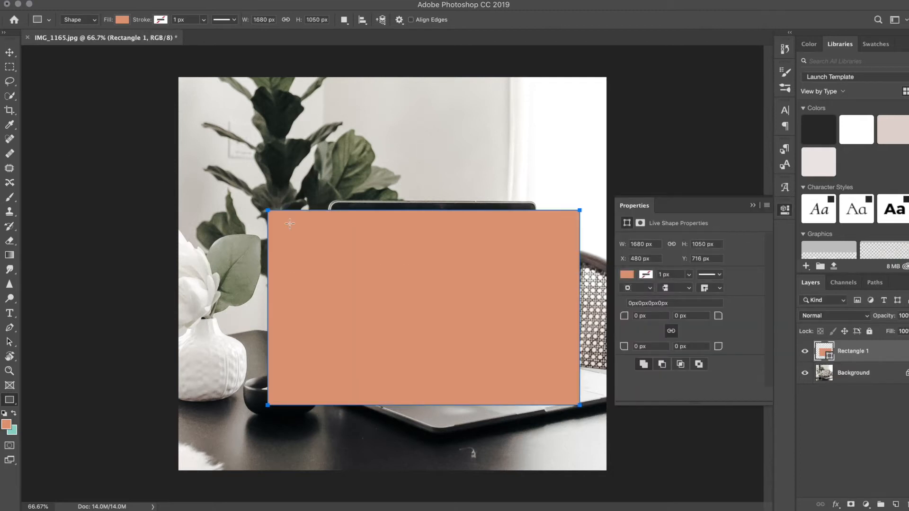
click(10, 52)
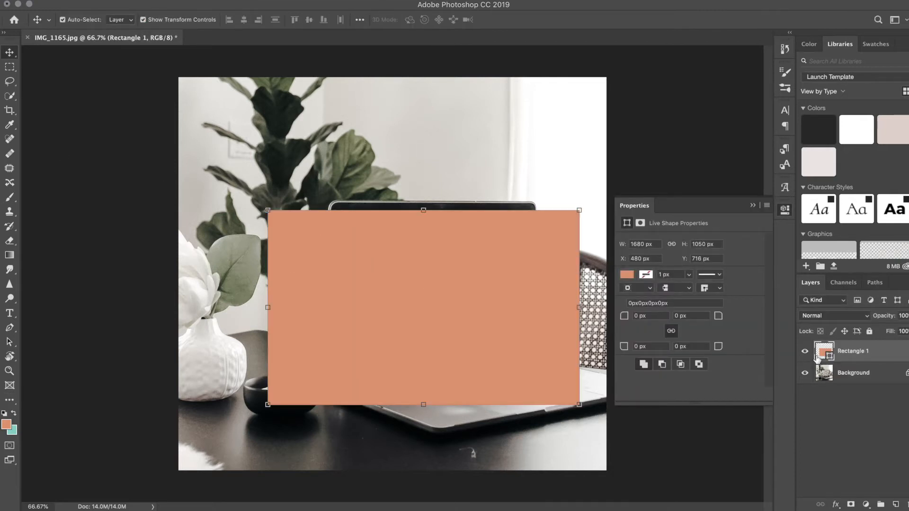
click(627, 274)
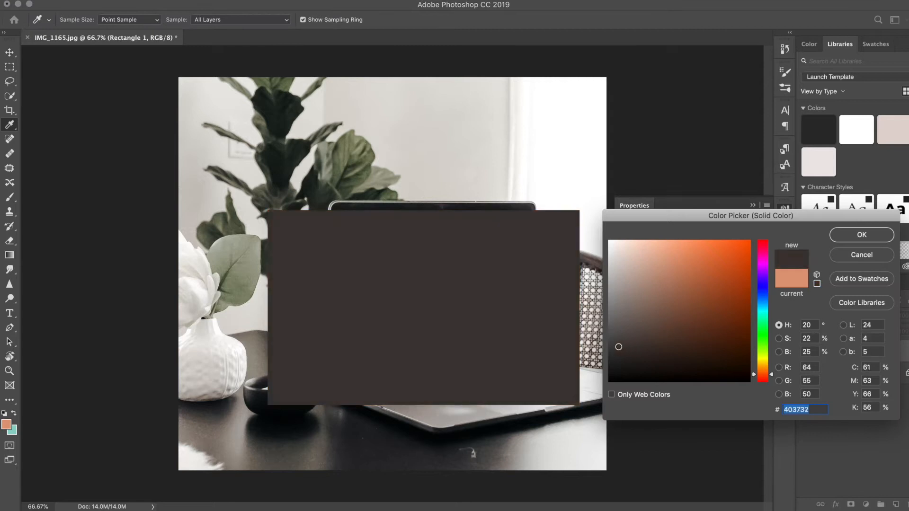
click(860, 235)
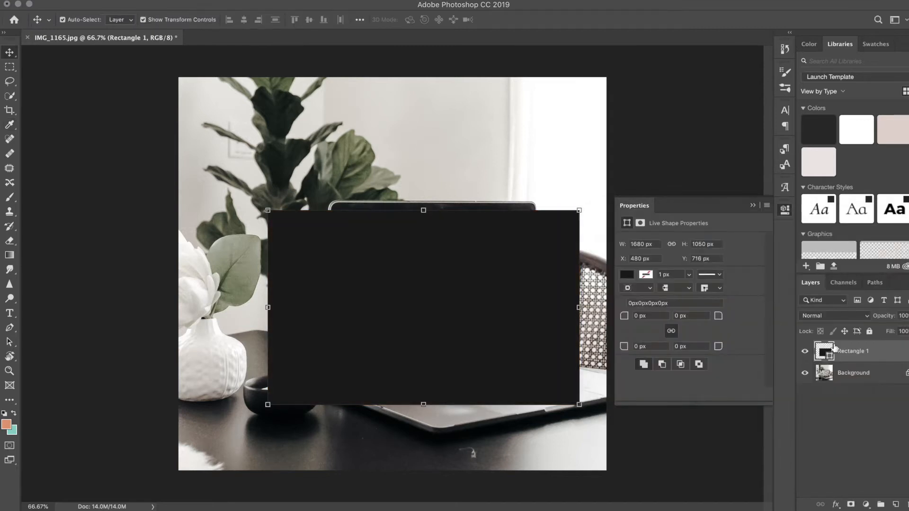
mouse_move(518, 315)
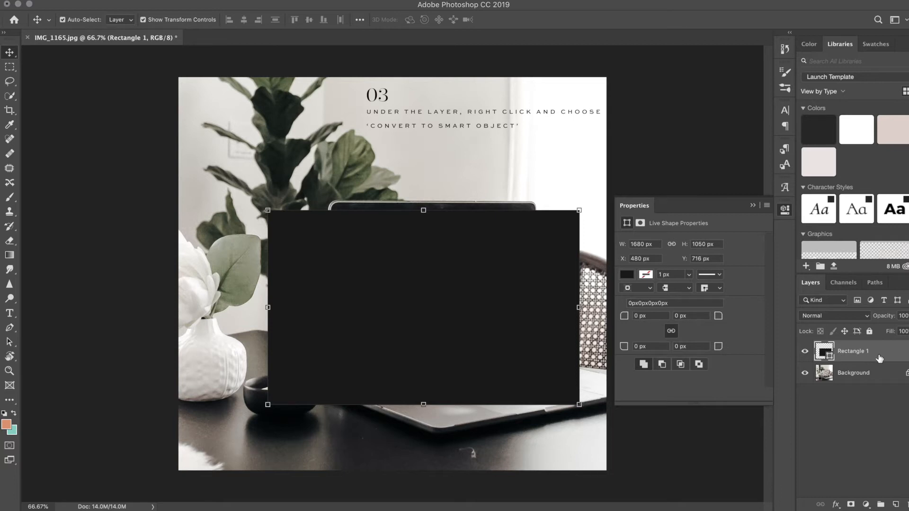
- Convert Rectangle 1 to a smart object and scale it to 75%
right_click(852, 352)
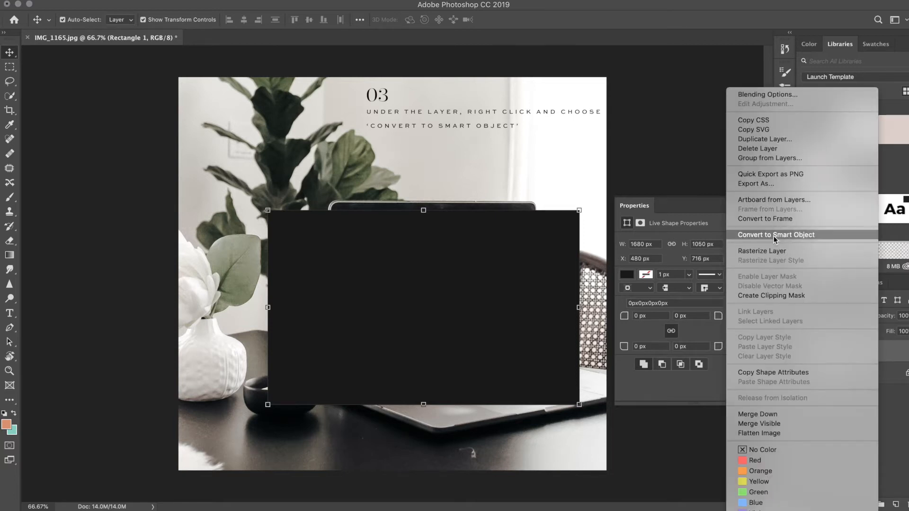
click(775, 235)
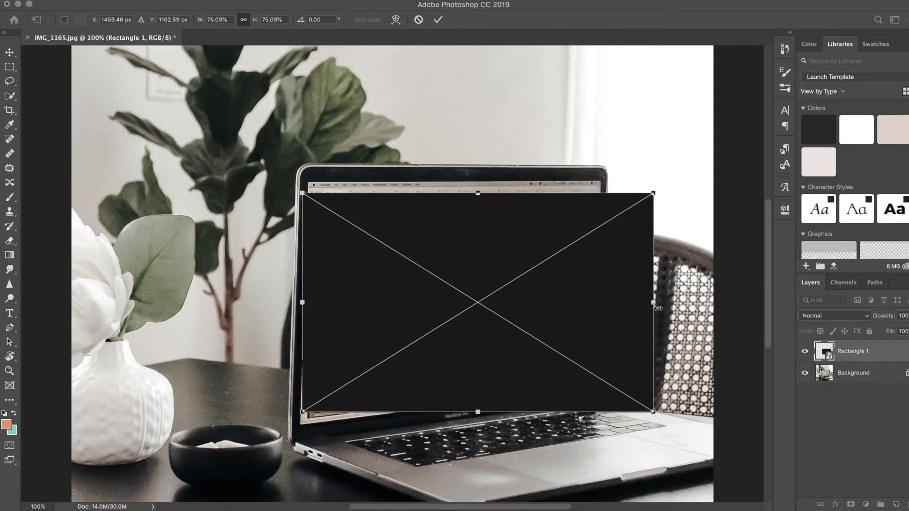
click(437, 19)
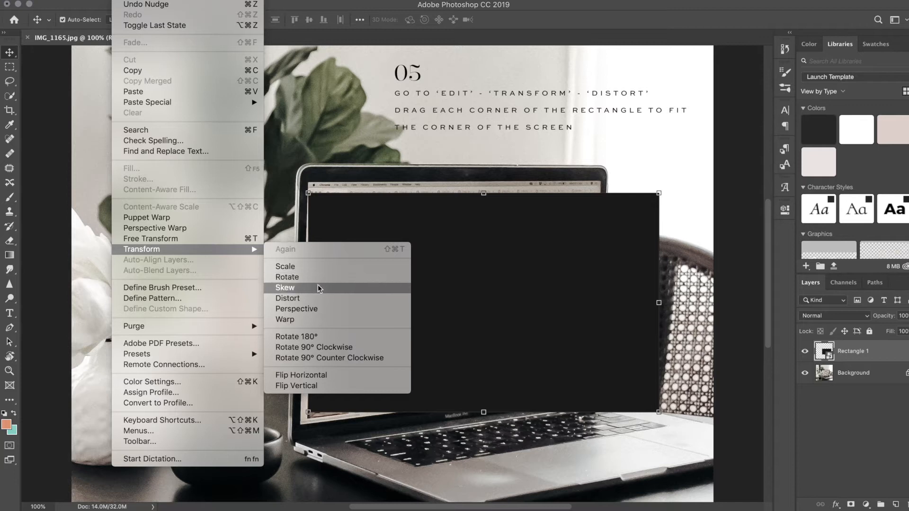
- Distort the rectangle corner by corner so it fits the laptop screen exactly
click(284, 287)
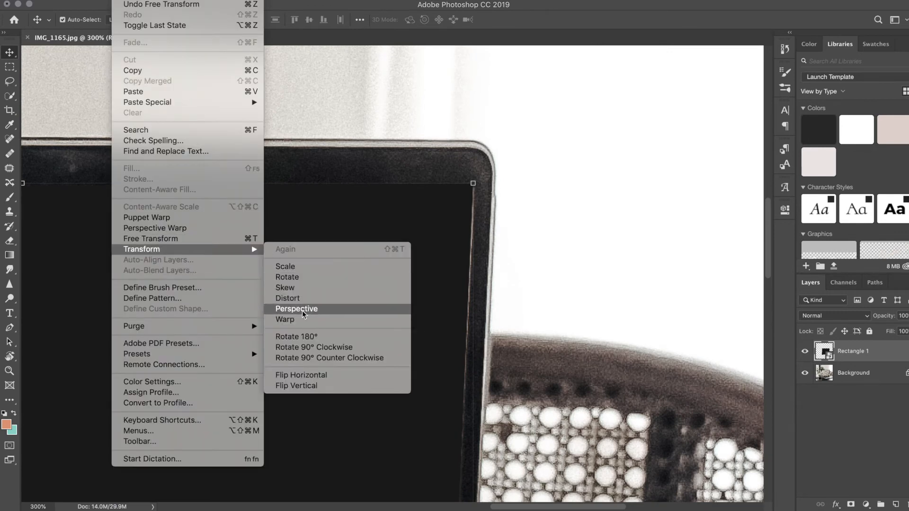
click(297, 308)
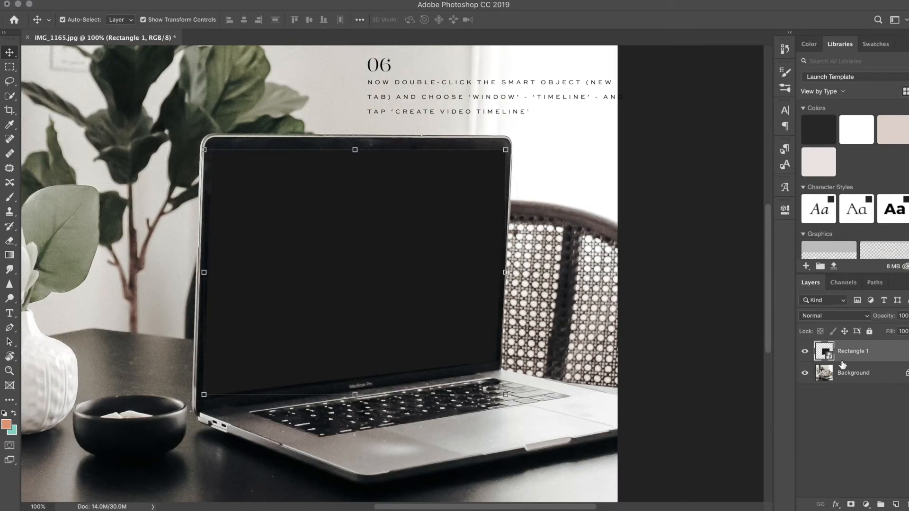
- Create a video timeline for the mockup holding the Rectangle 1 clip track
double_click(824, 351)
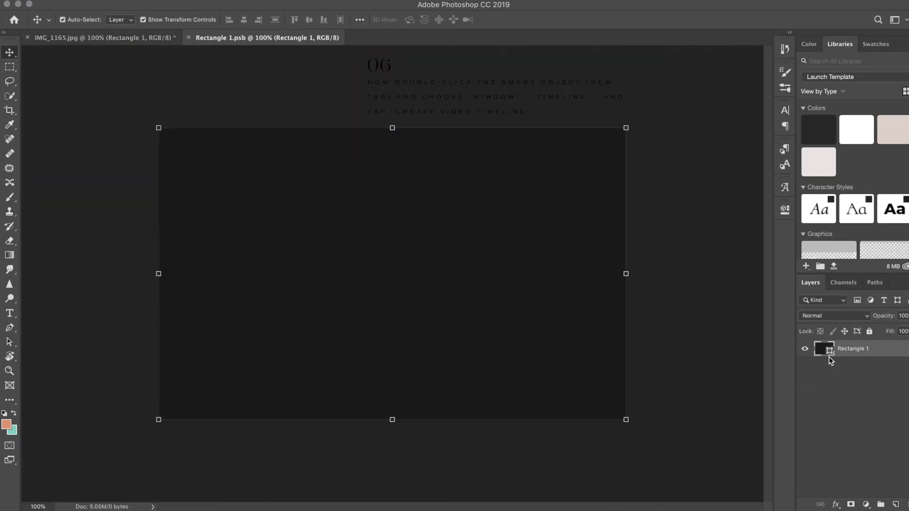
mouse_move(371, 415)
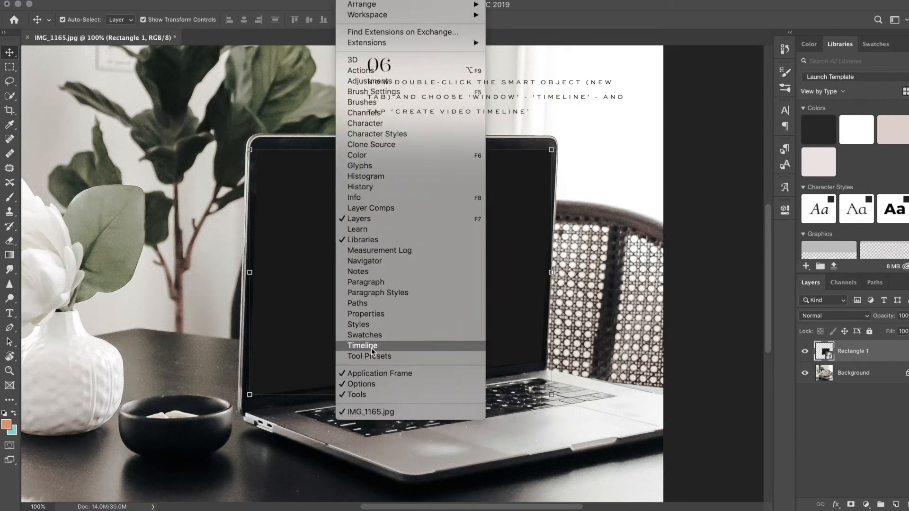
click(362, 346)
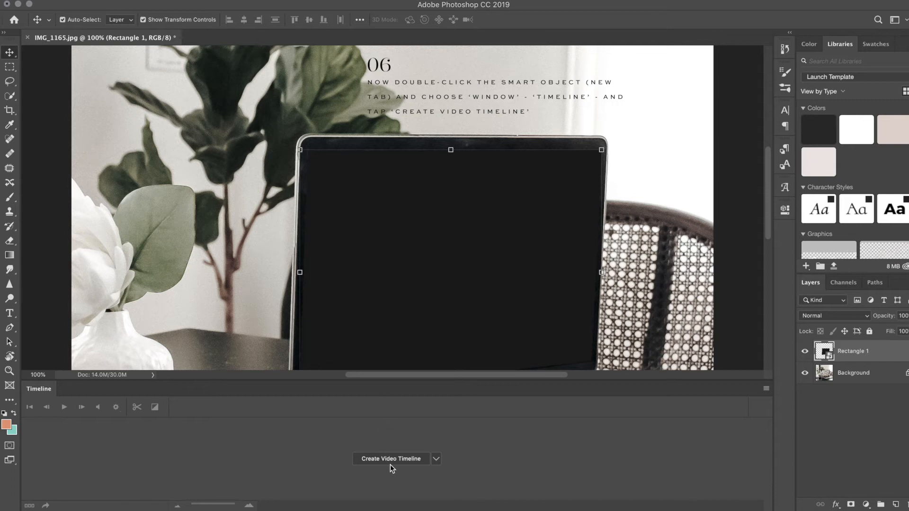
click(391, 459)
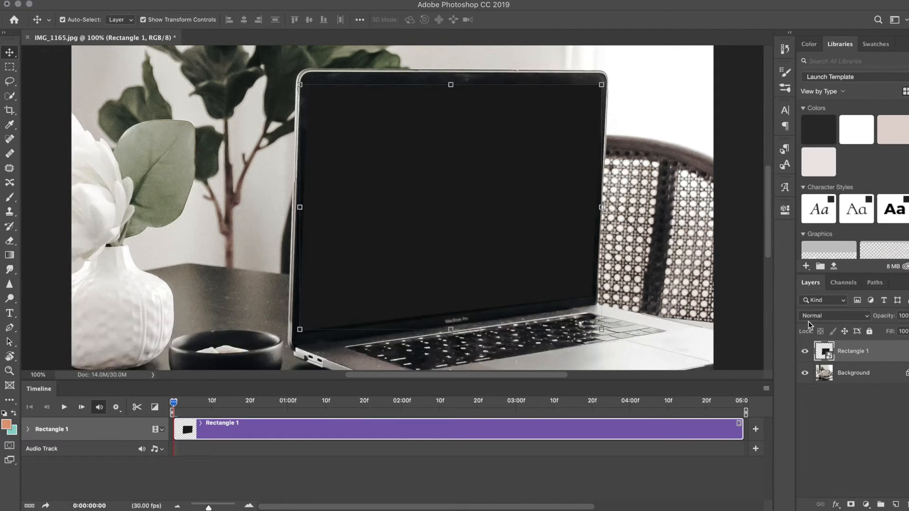
mouse_move(824, 364)
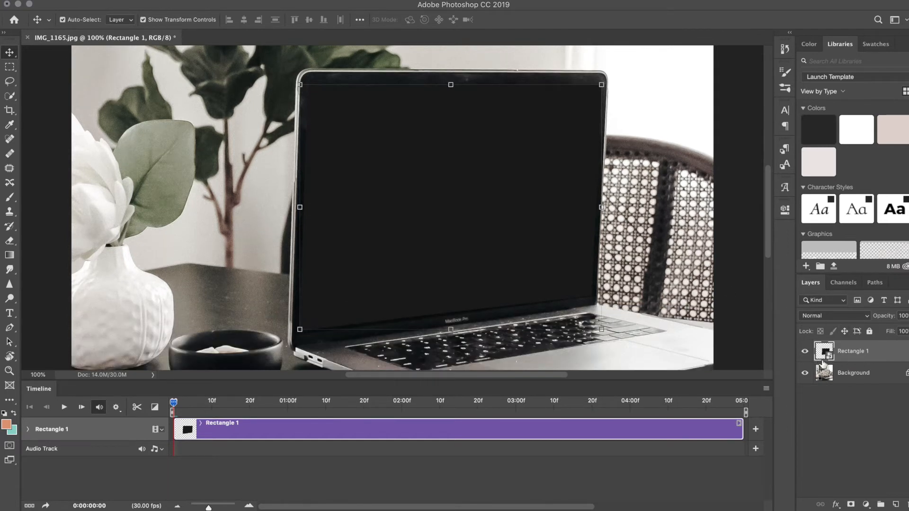
- Place the Home MP4 inside the smart object as Home (2), resized to fill the rectangle canvas
double_click(823, 351)
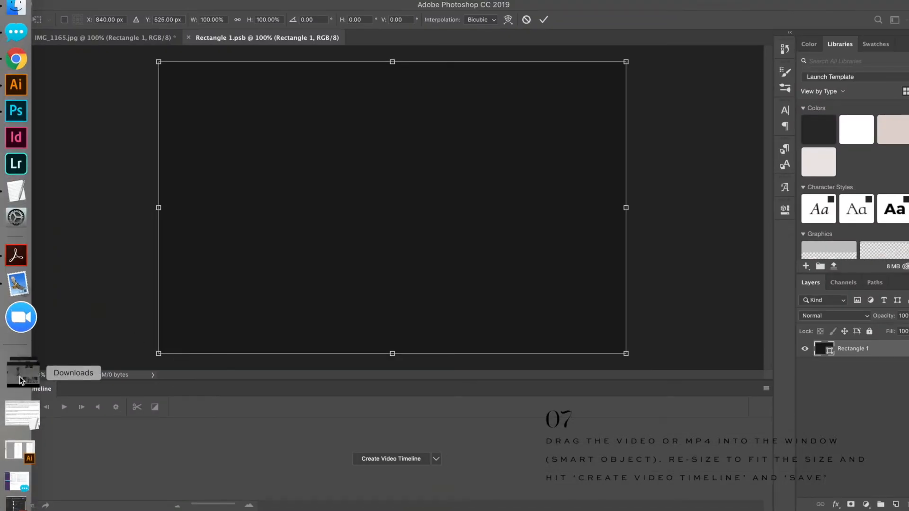
mouse_move(236, 153)
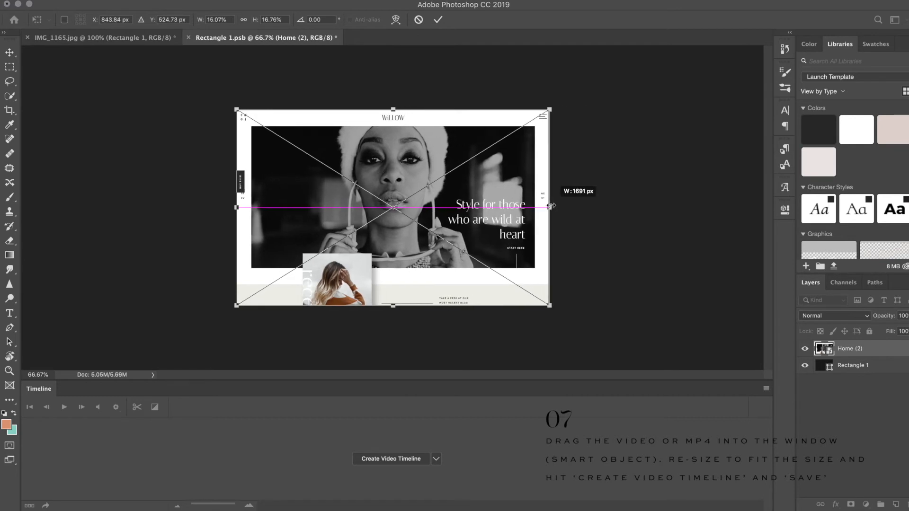
click(438, 19)
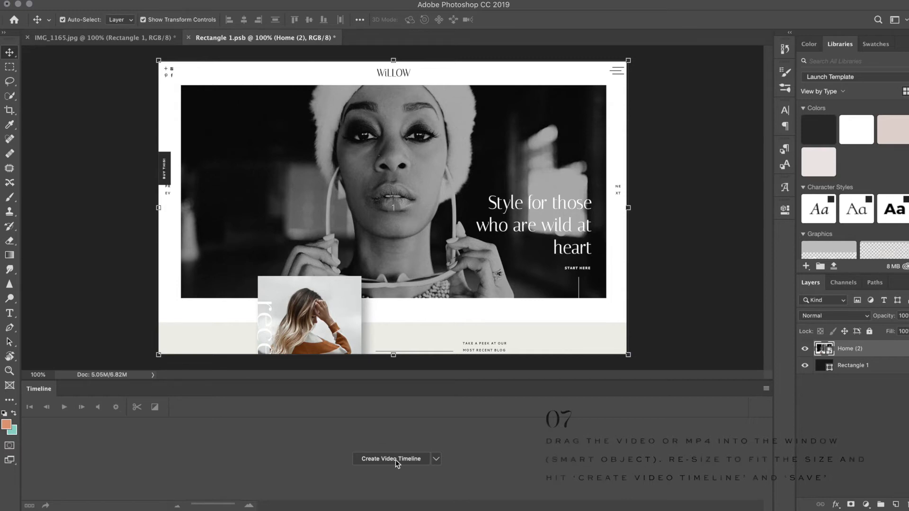
- Create a video timeline in the smart object document and lower Home (2) to 80% opacity
click(390, 459)
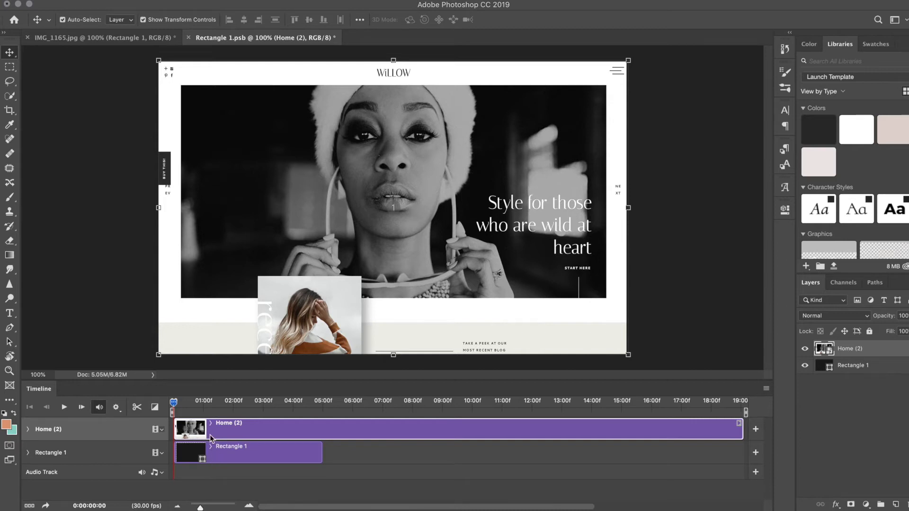
mouse_move(317, 498)
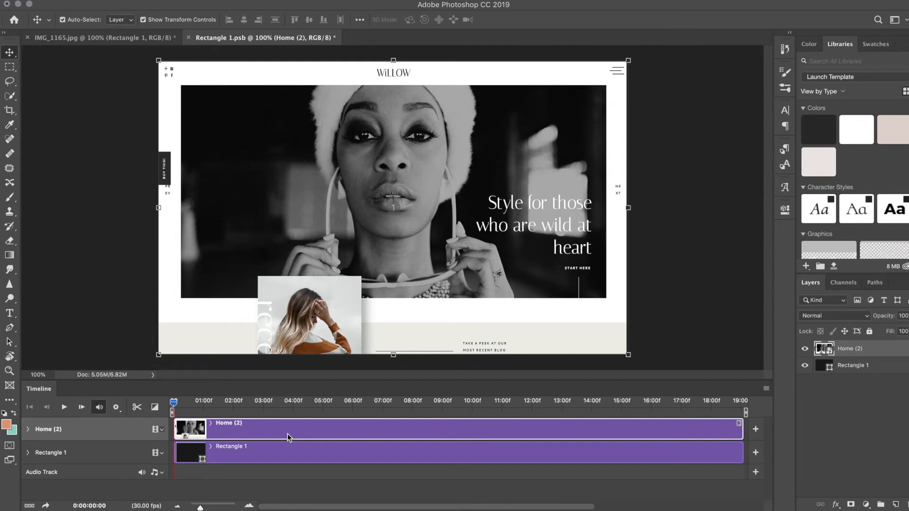
mouse_move(513, 259)
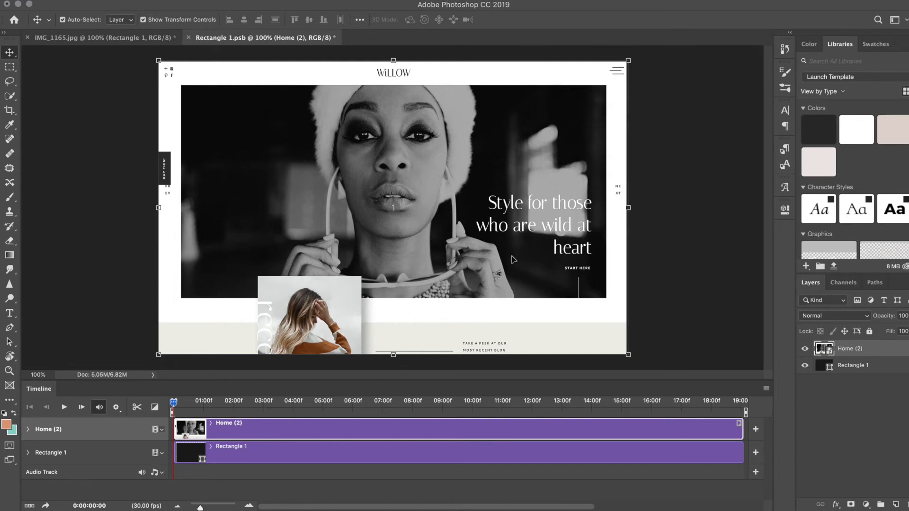
triple_click(904, 315)
text(80)
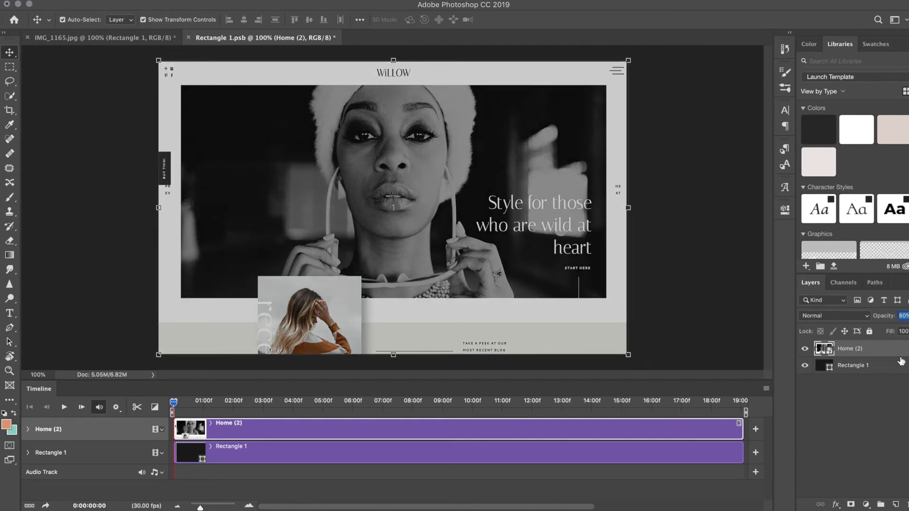
mouse_move(227, 413)
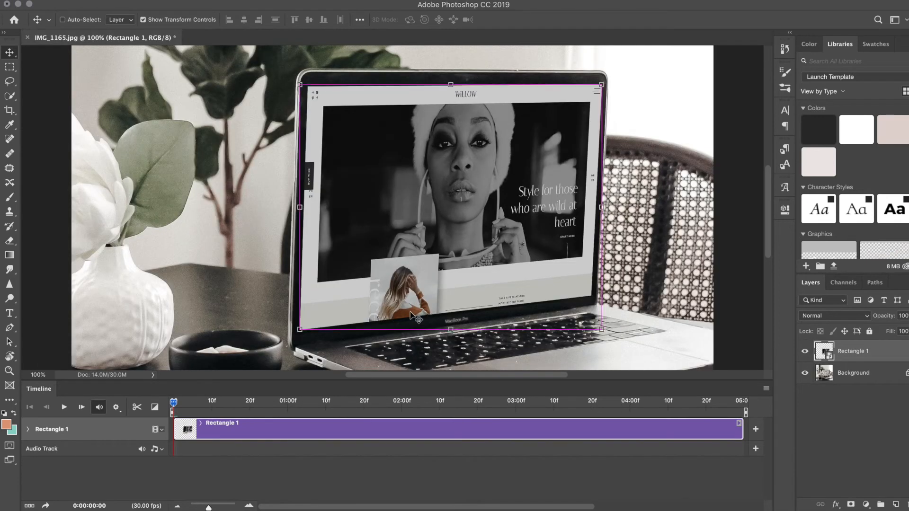
- Return to IMG_1165 with the video filling the screen and bring up Rectangle 1's Layer Style settings
click(10, 198)
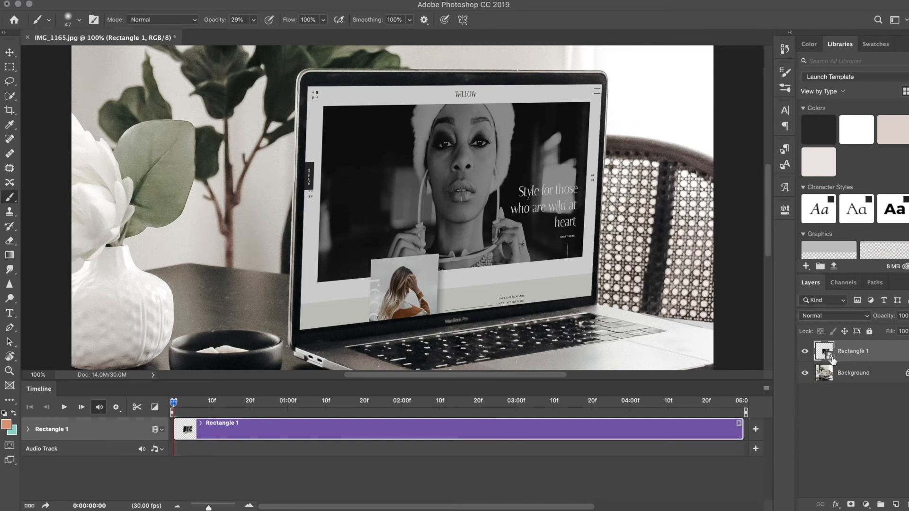
triple_click(903, 316)
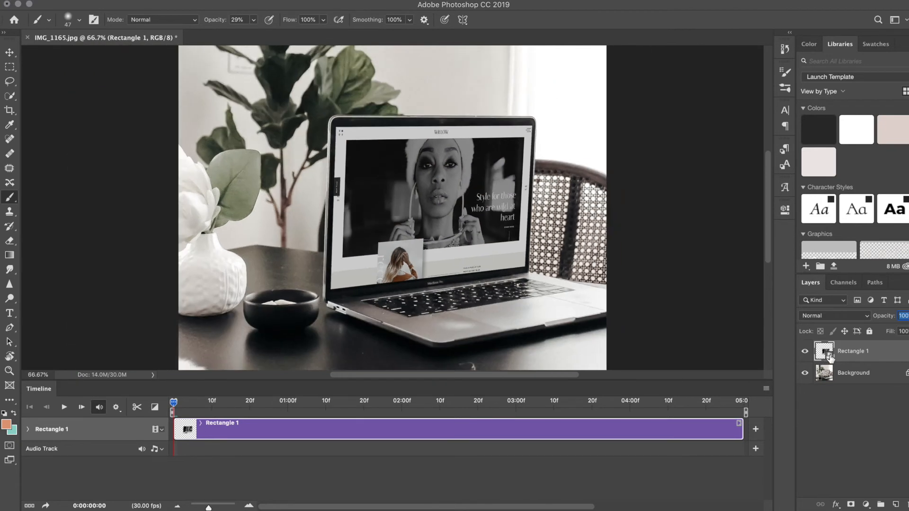
double_click(824, 351)
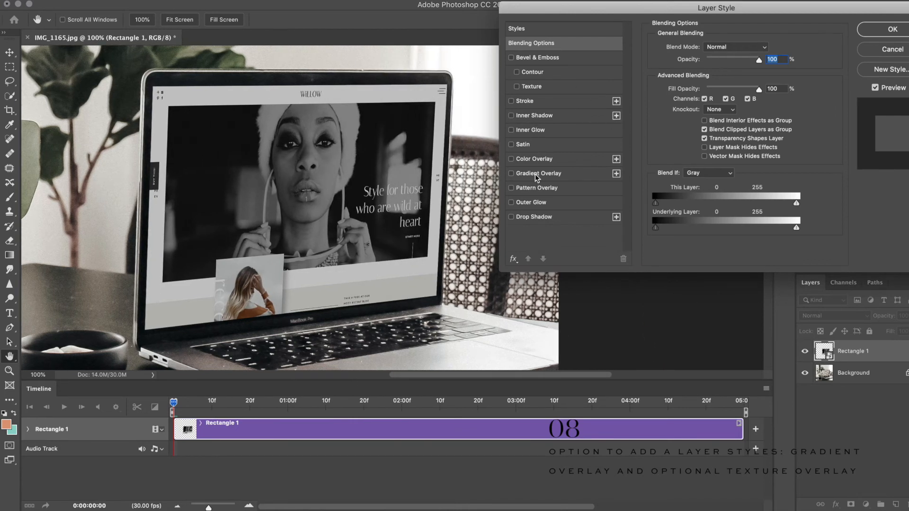
- Add a Gradient Overlay to Rectangle 1 with a new gradient, Multiply blend mode and 50% opacity
click(538, 174)
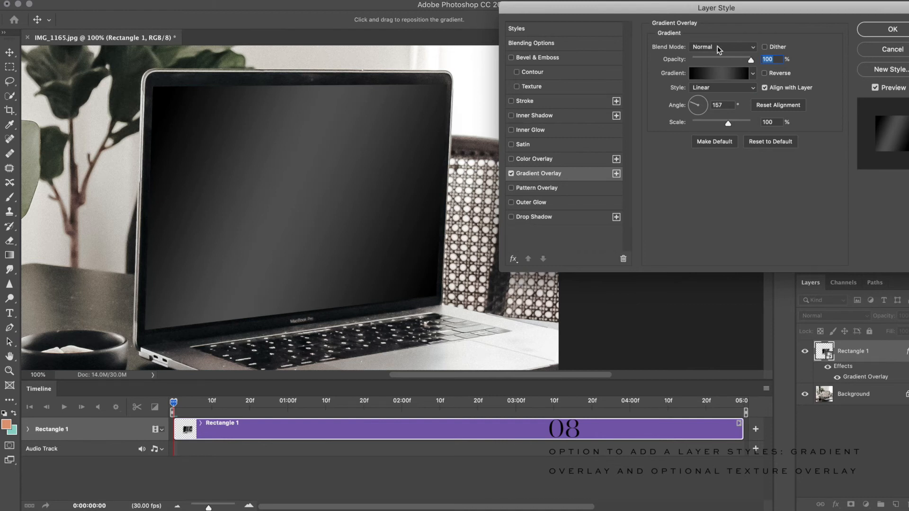
click(721, 73)
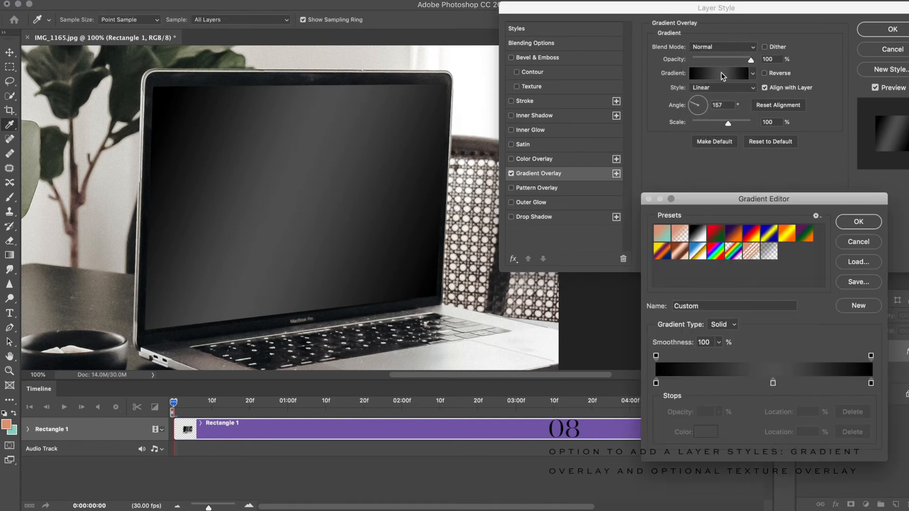
click(768, 251)
text(139)
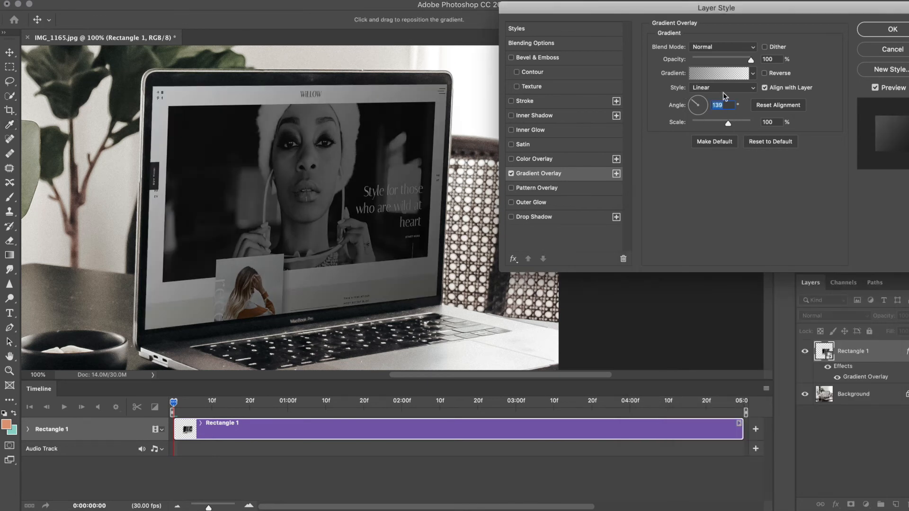
click(722, 47)
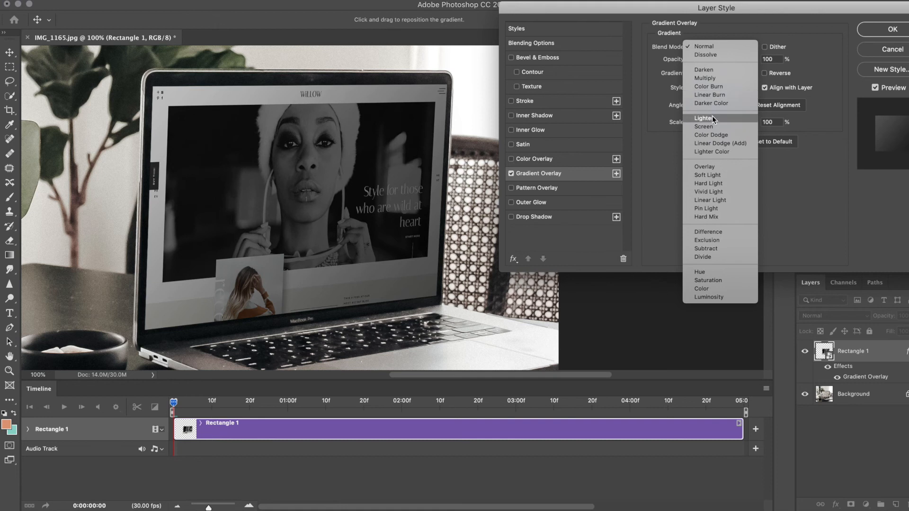
click(705, 119)
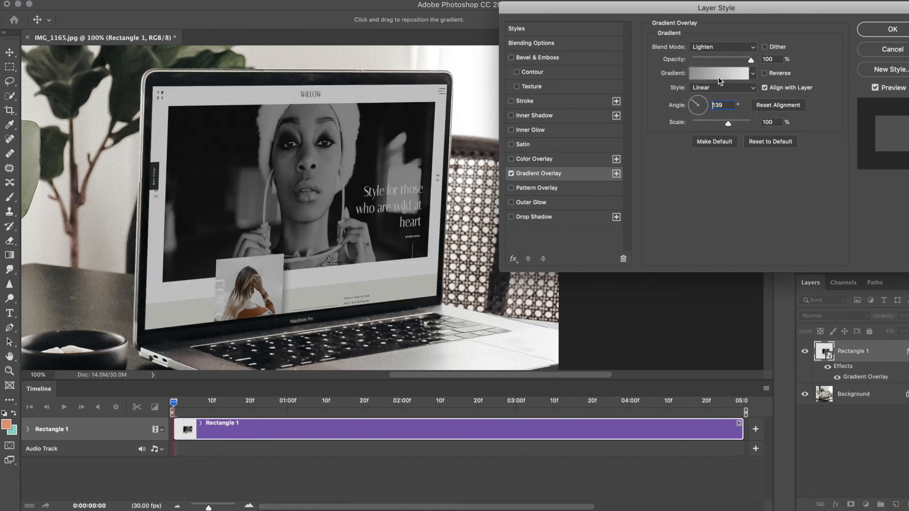
click(721, 46)
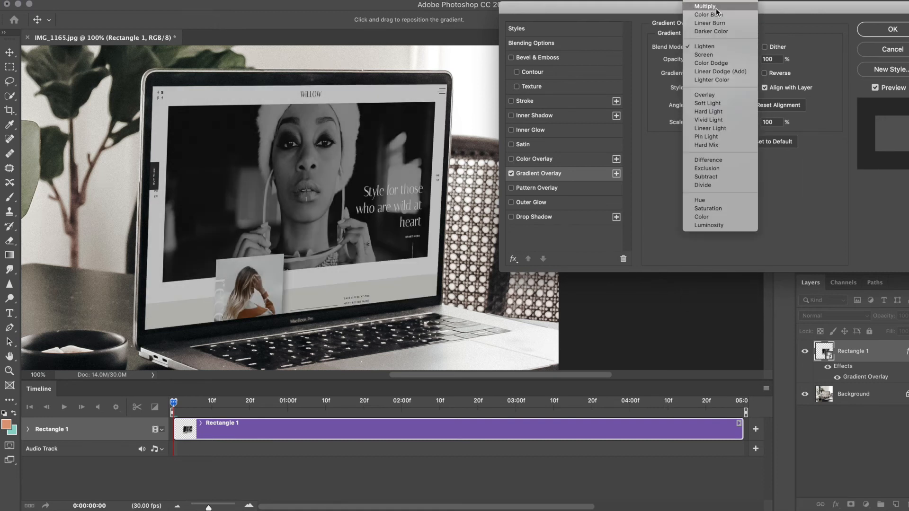
click(705, 6)
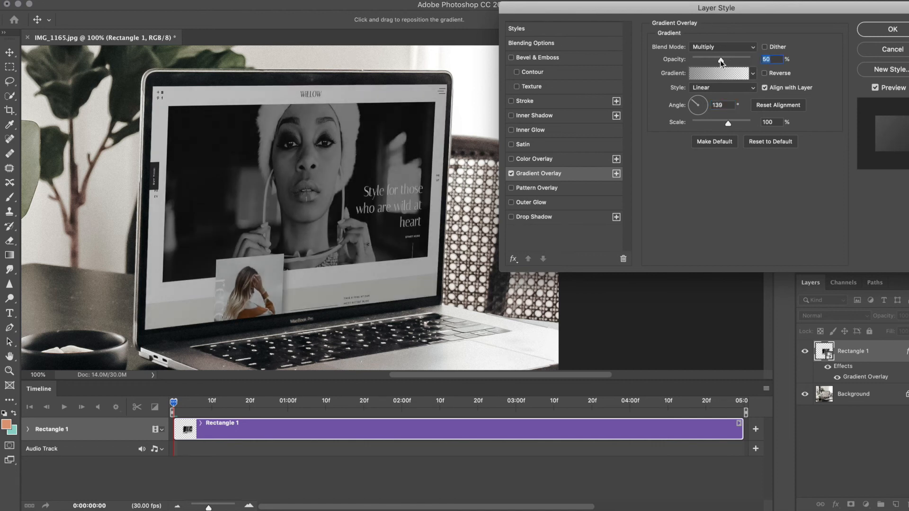
mouse_move(721, 62)
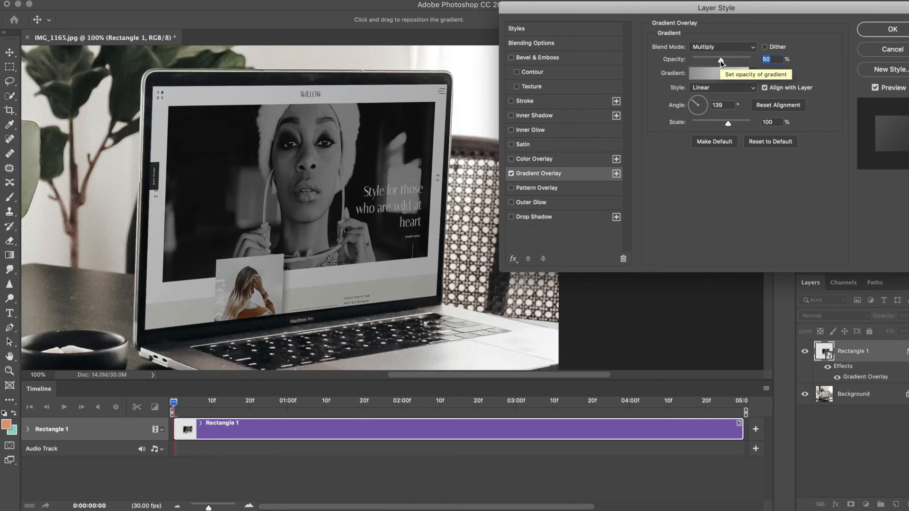
click(722, 47)
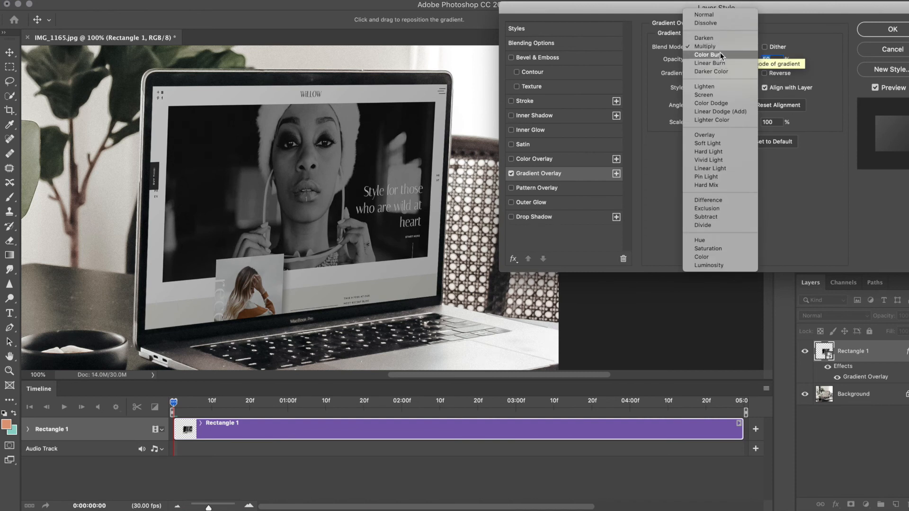
click(705, 47)
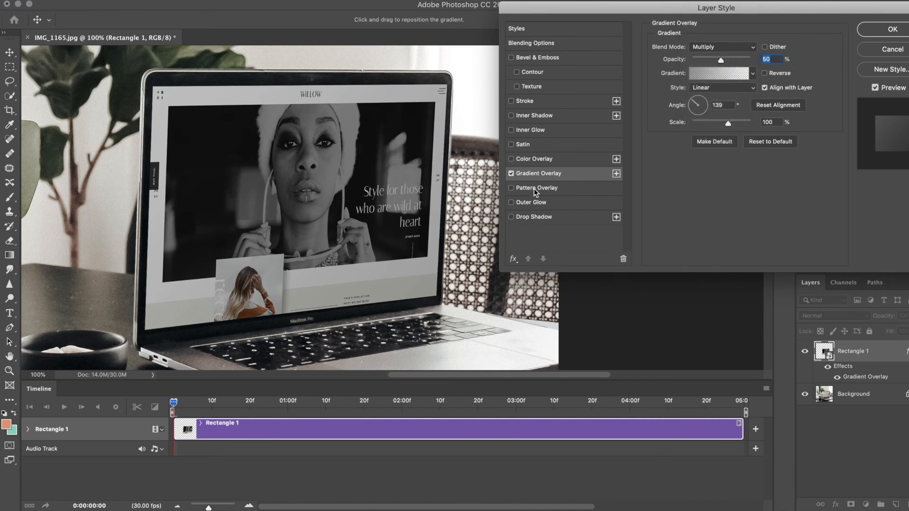
- Enable Pattern Overlay with the grainy noise pattern at 67% scale
click(511, 188)
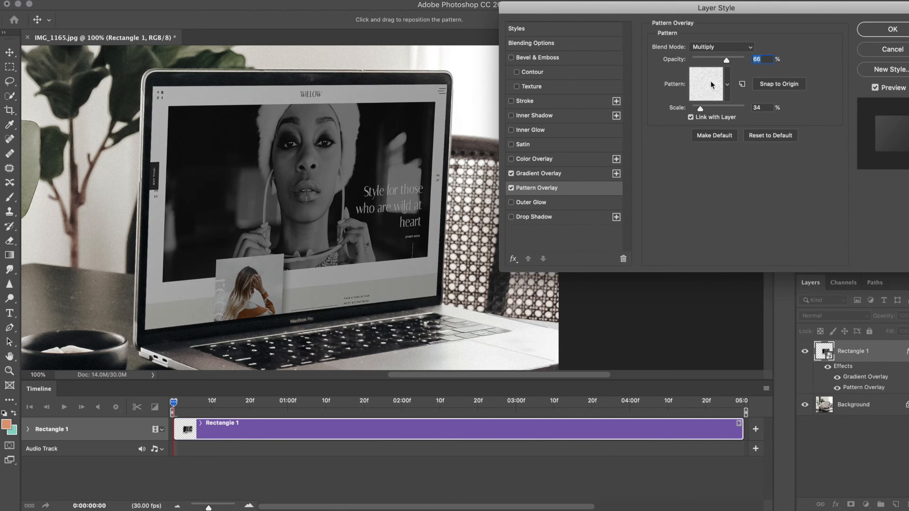
click(727, 84)
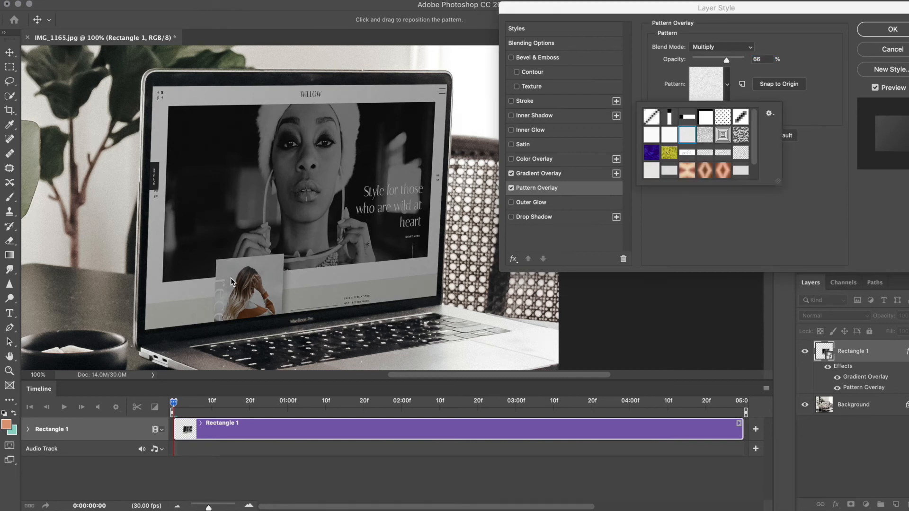
mouse_move(760, 98)
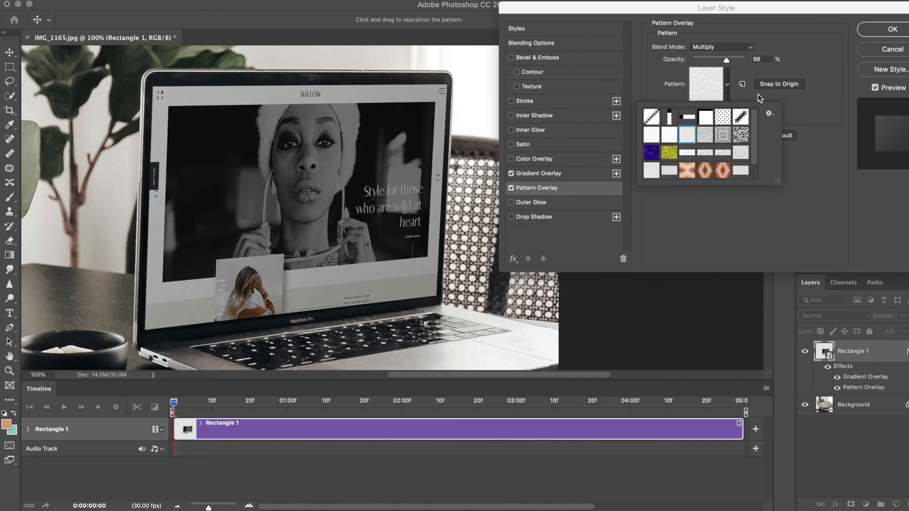
click(705, 134)
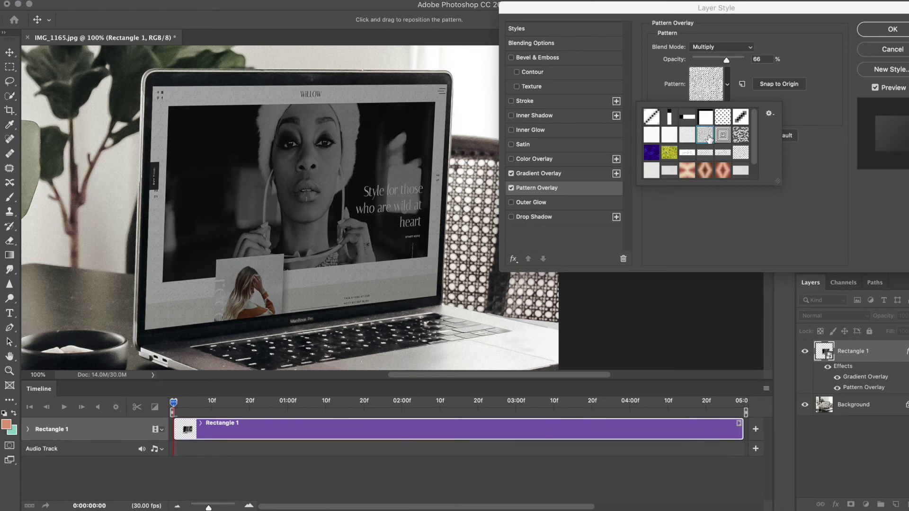
click(706, 134)
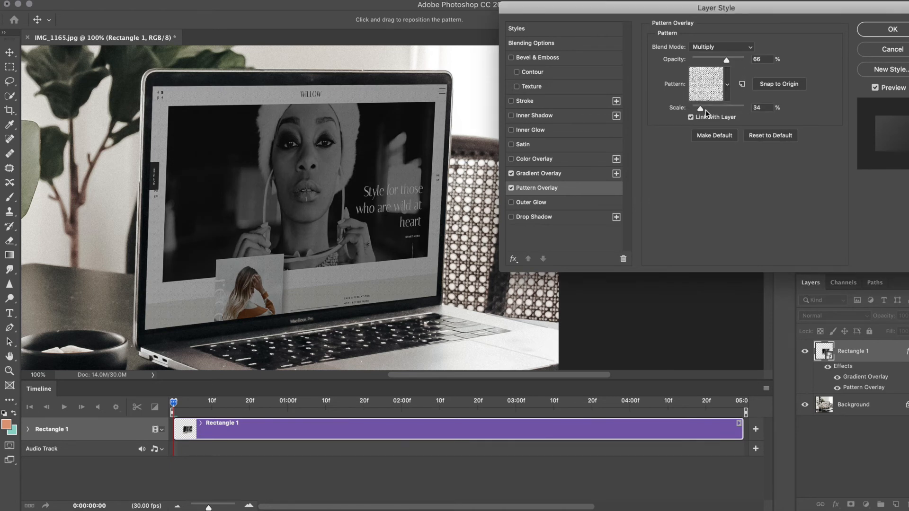
triple_click(763, 107)
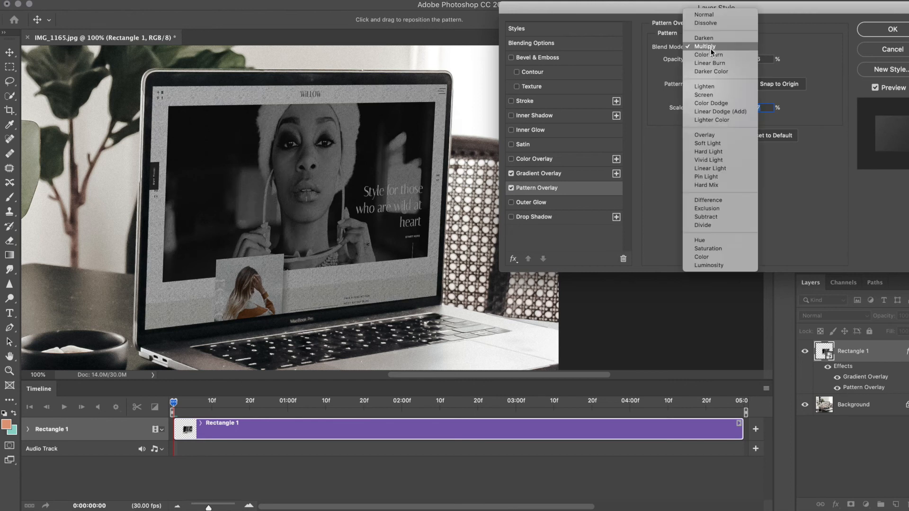
- Try Color Burn and Linear Burn, settle on Multiply at 27% opacity, and apply
click(708, 55)
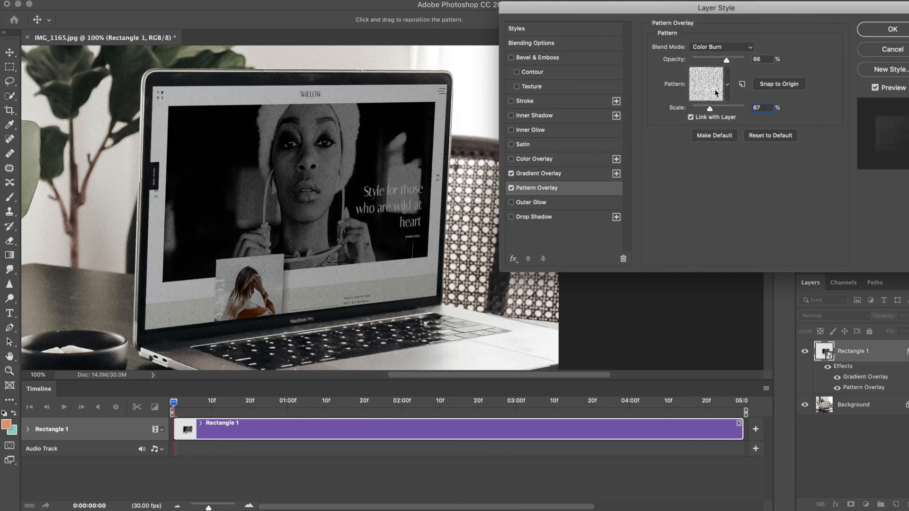
click(721, 47)
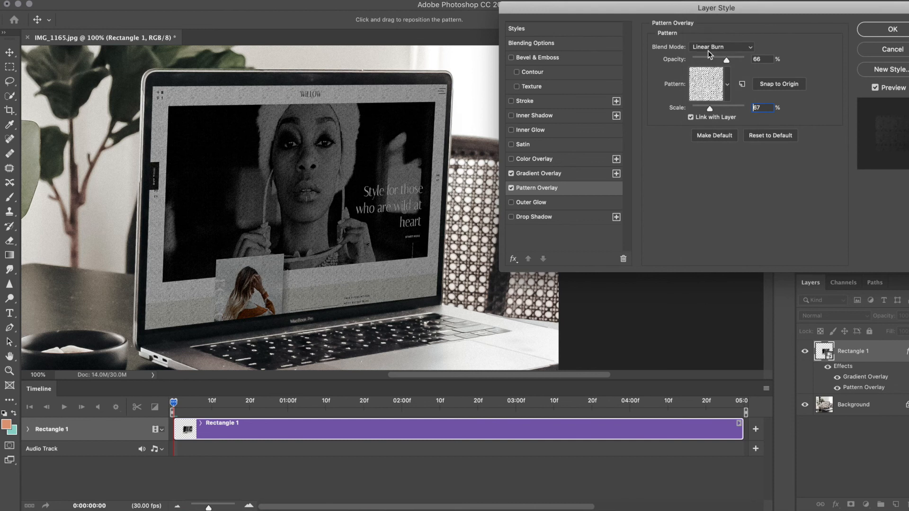
click(721, 47)
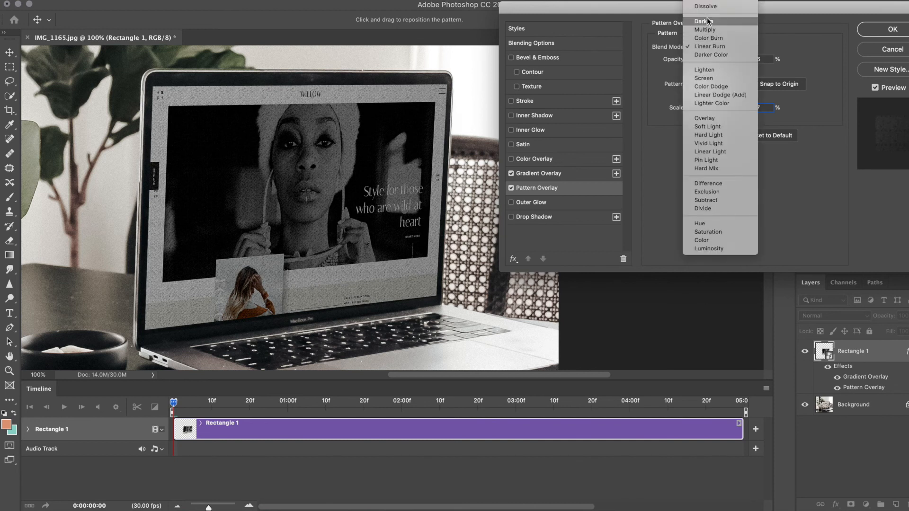
click(705, 29)
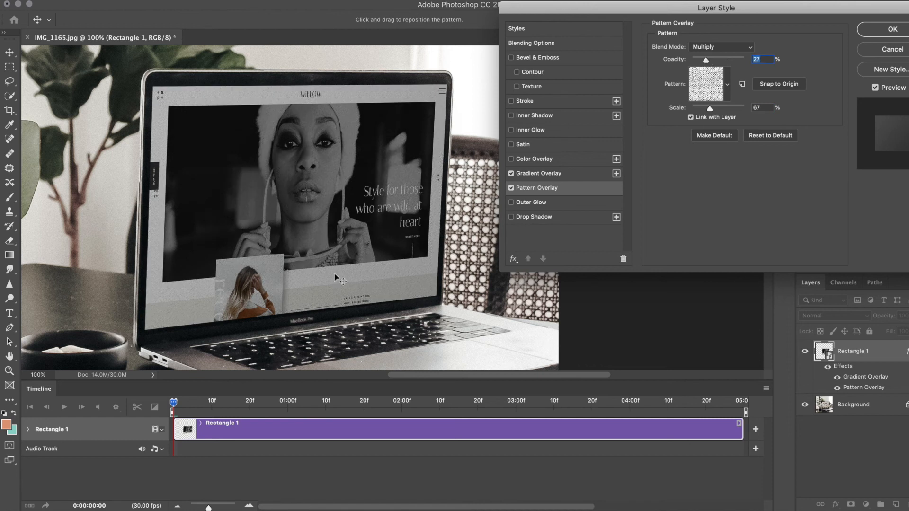
click(891, 29)
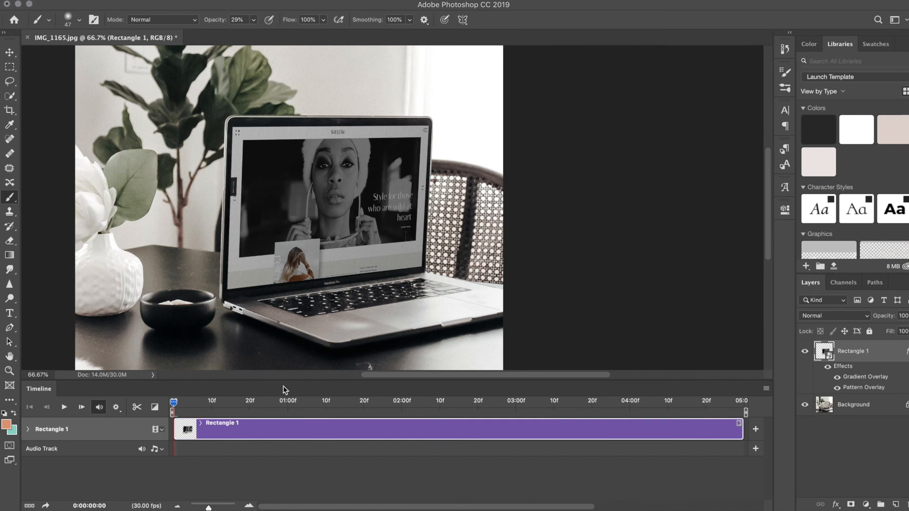
- Play the timeline briefly to preview the scrolling website on the laptop screen
click(64, 408)
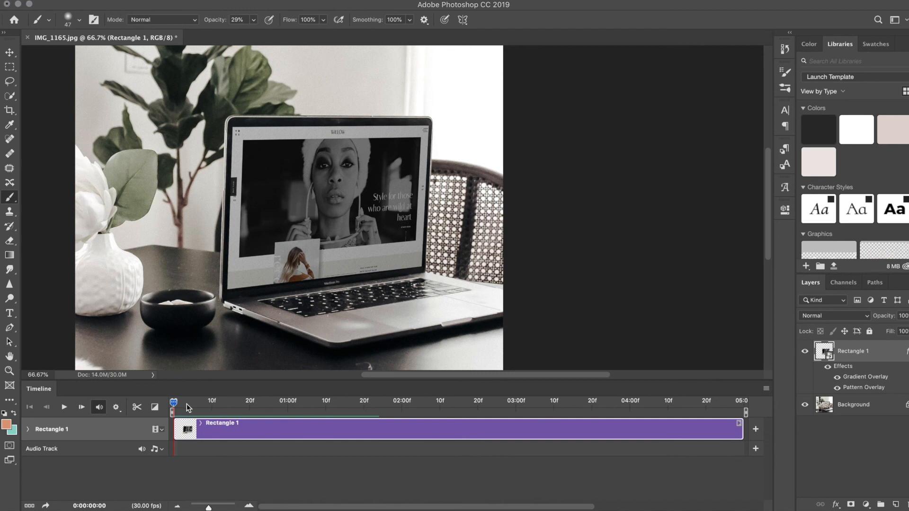
click(65, 407)
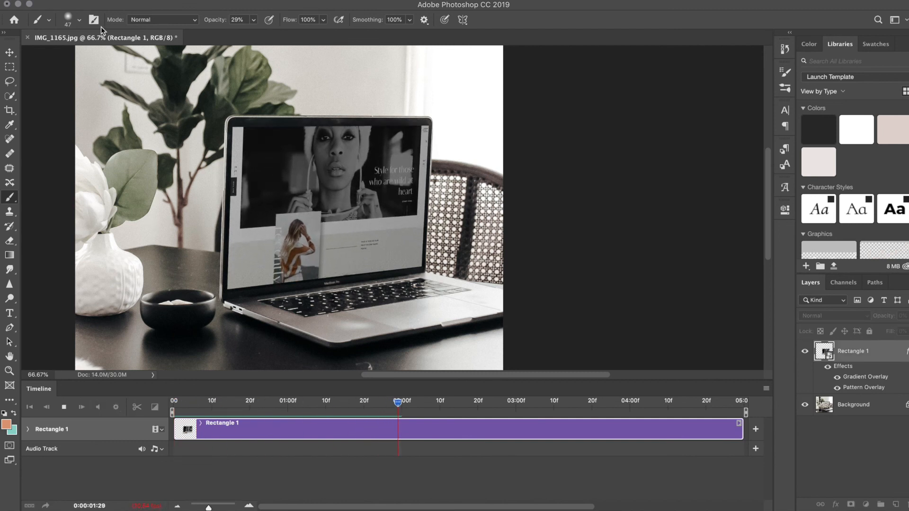
click(112, 134)
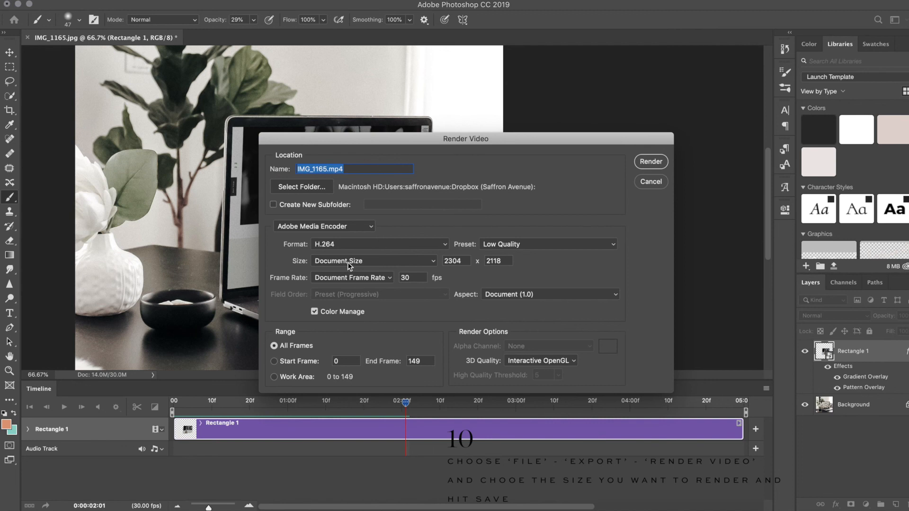
- Switch the Render Video preset from Low Quality to Medium Quality H.264
click(612, 243)
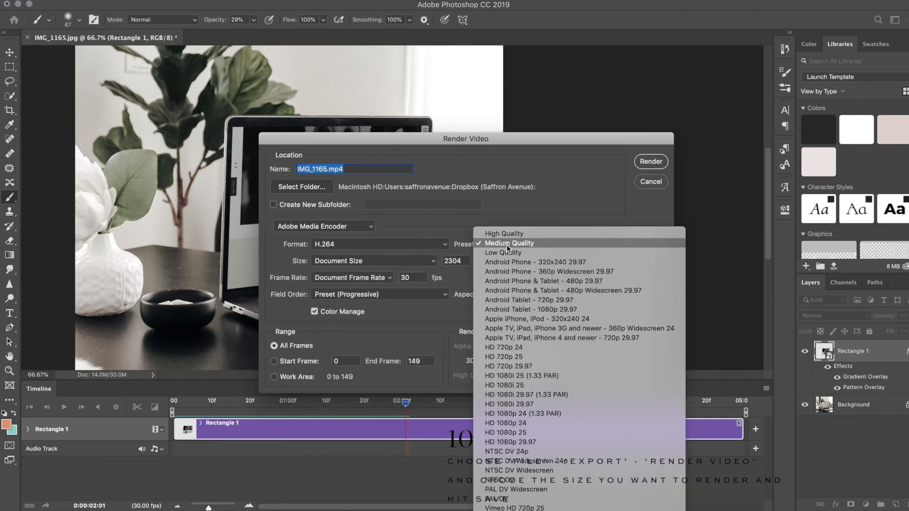
click(509, 242)
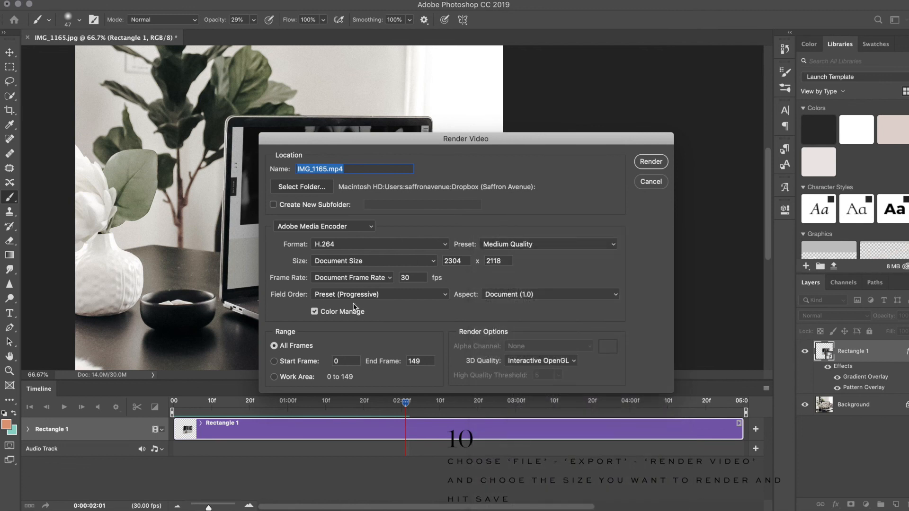
mouse_move(616, 158)
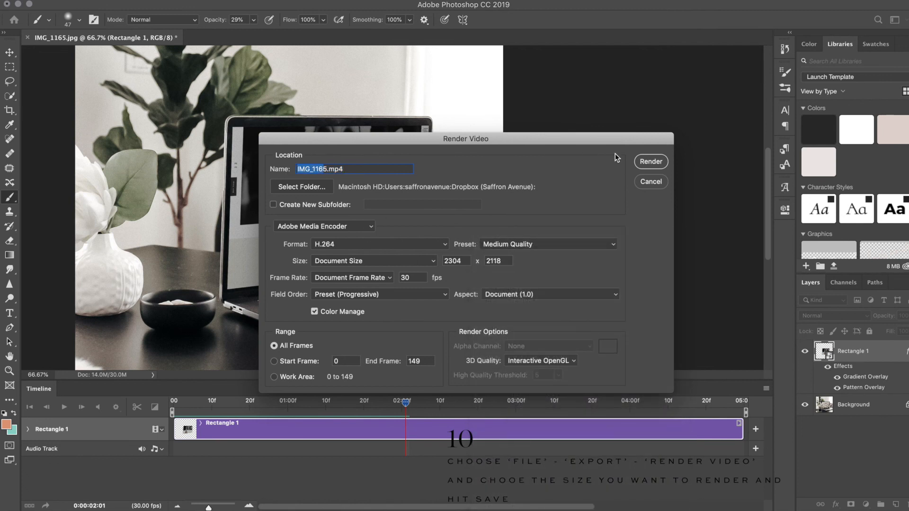
mouse_move(593, 220)
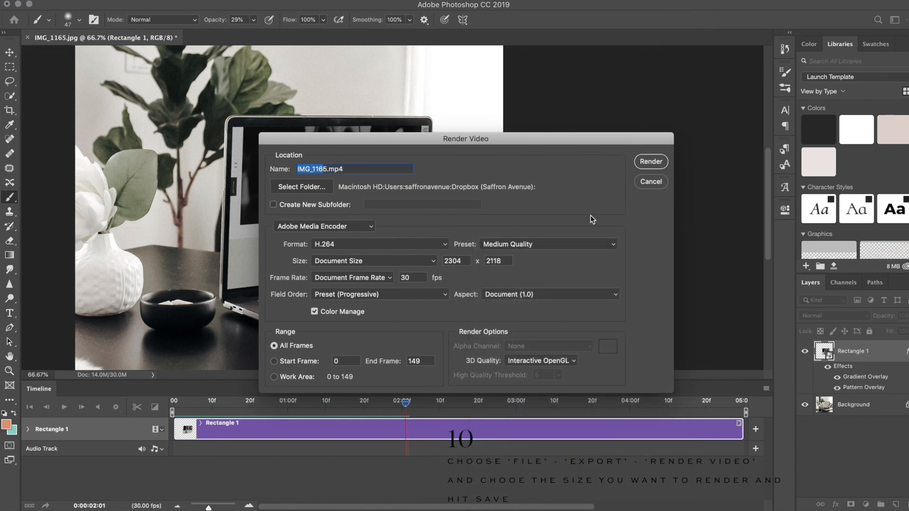